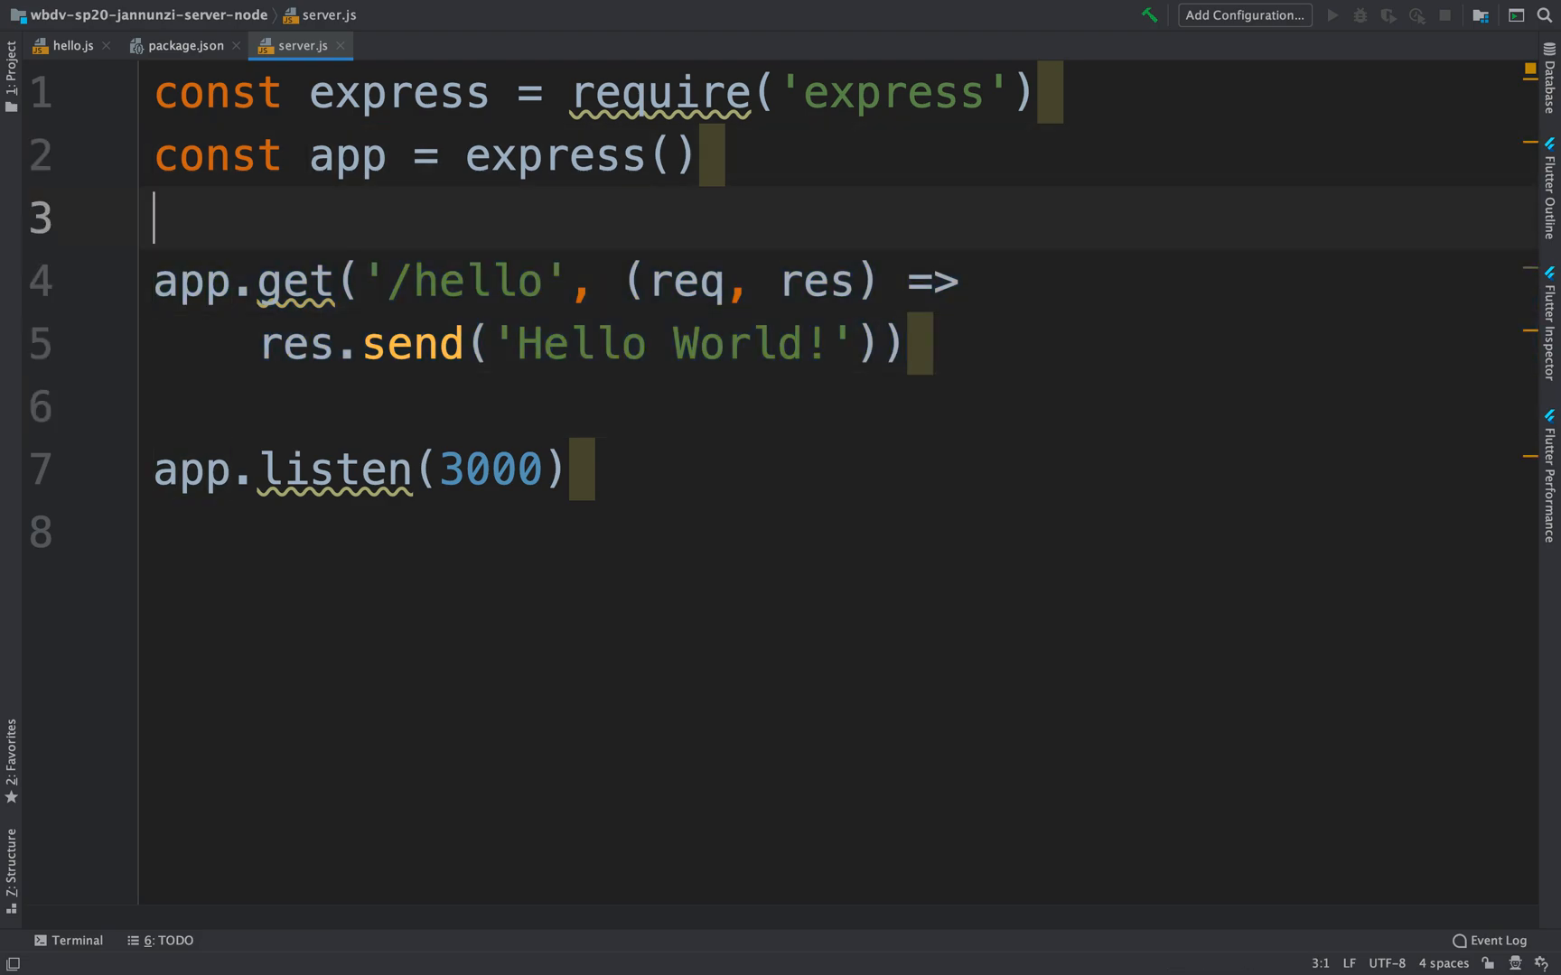
Declare an empty const quizzes = [ ] array on the blank line below const app
{"action": "double_click", "coordinate": [607, 469]}
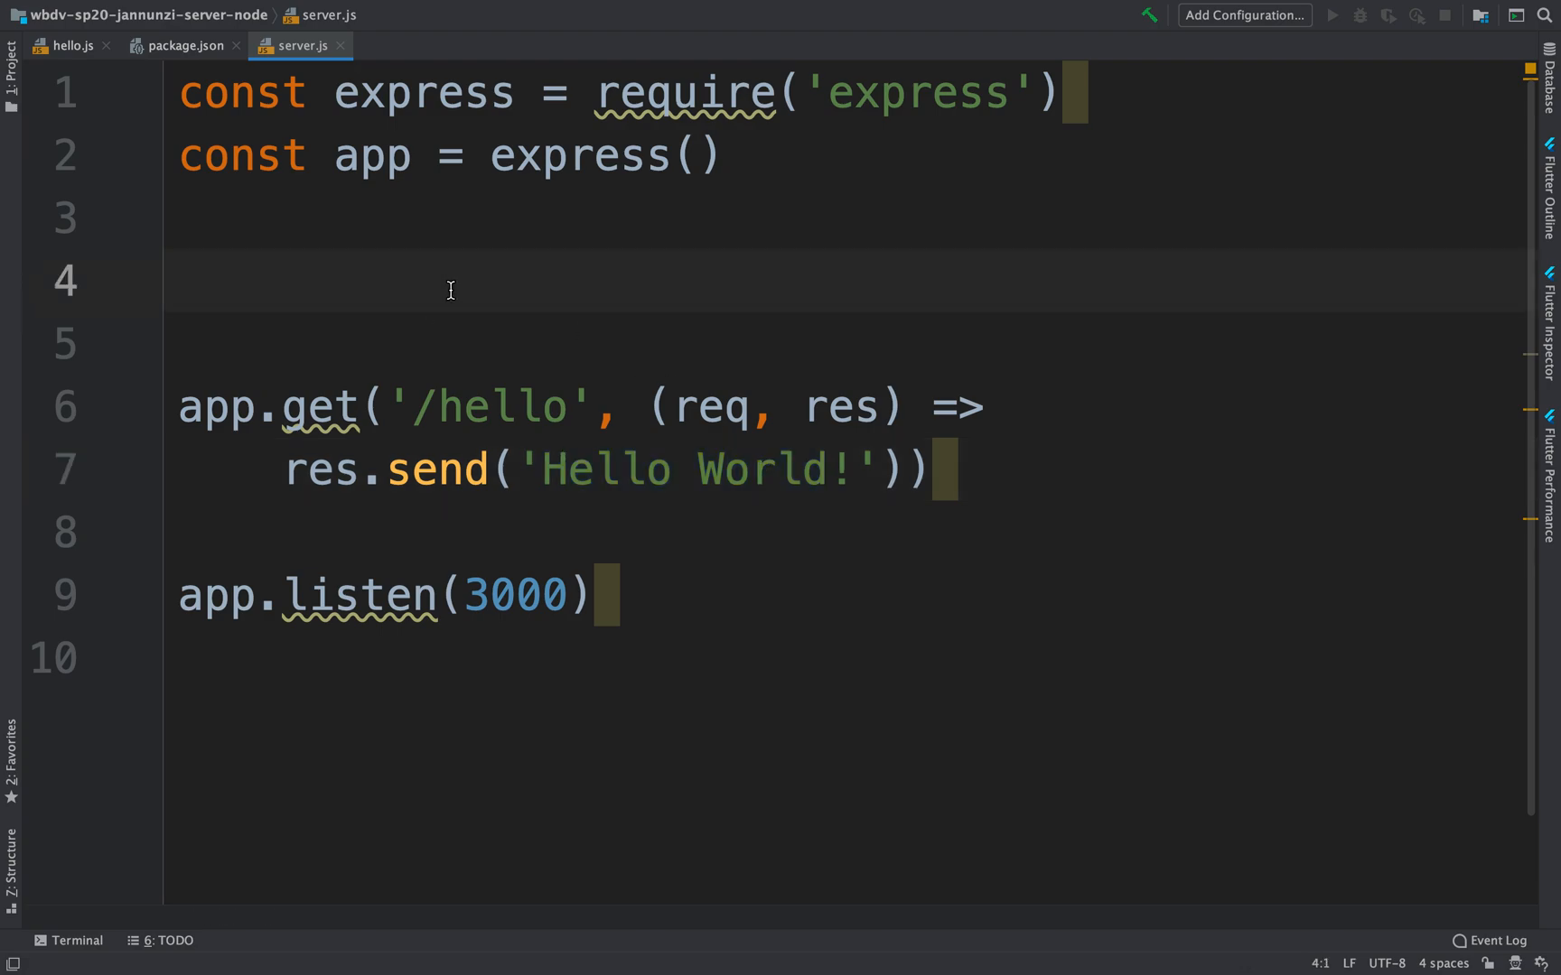
{"action": "type", "text": "c"}
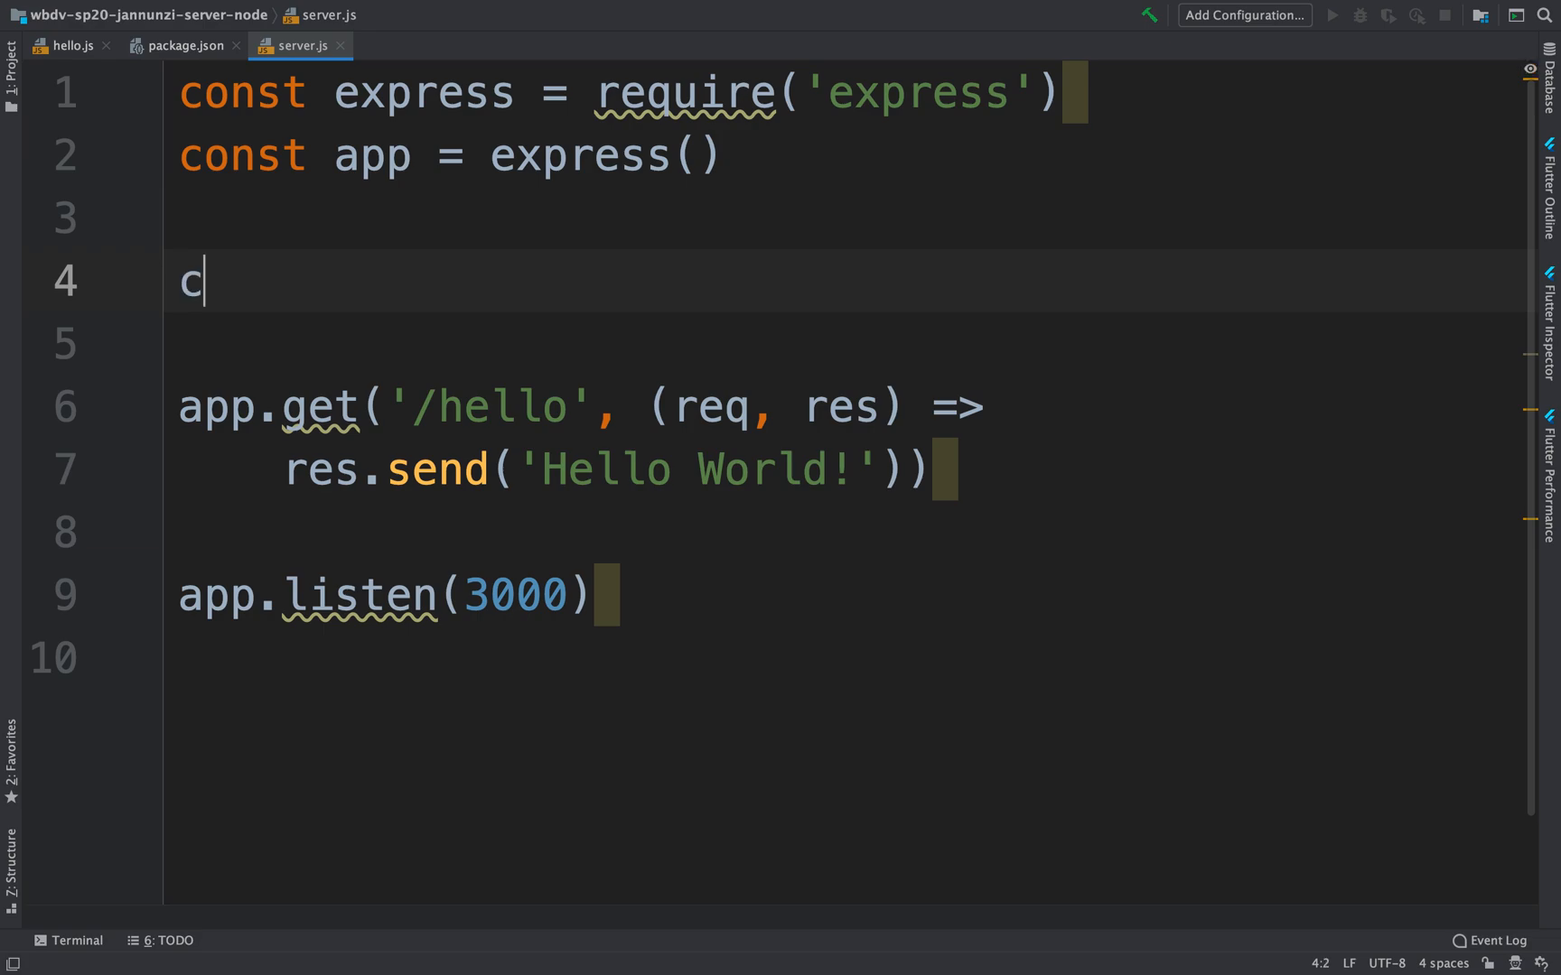
{"action": "type", "text": "onst"}
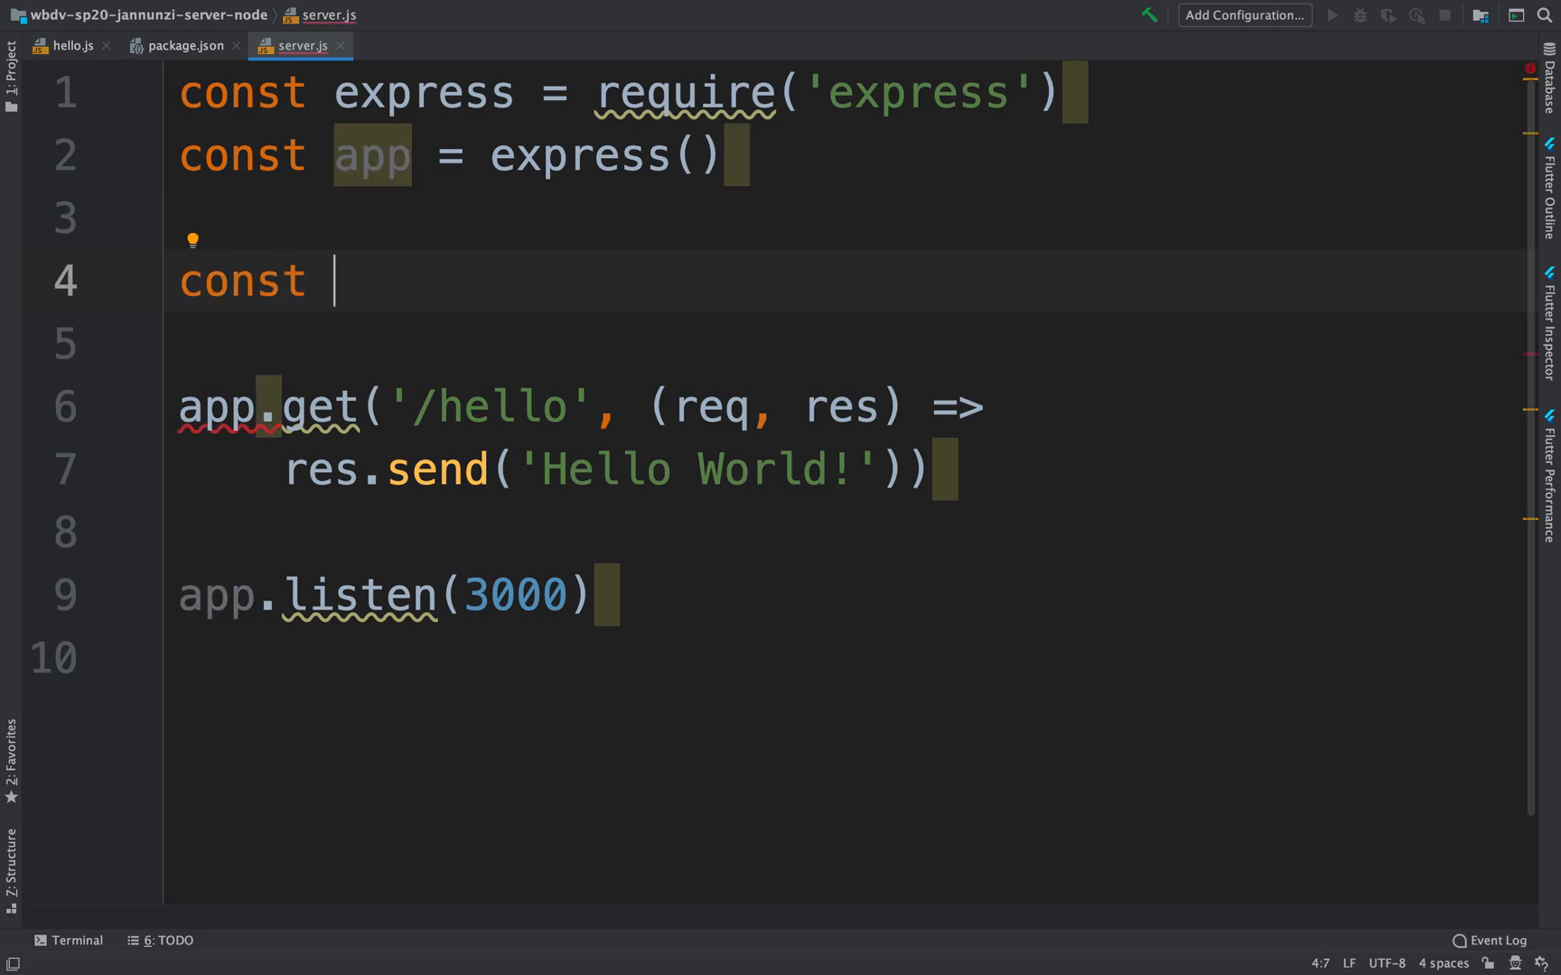
{"action": "type", "text": "quizzes = ["}
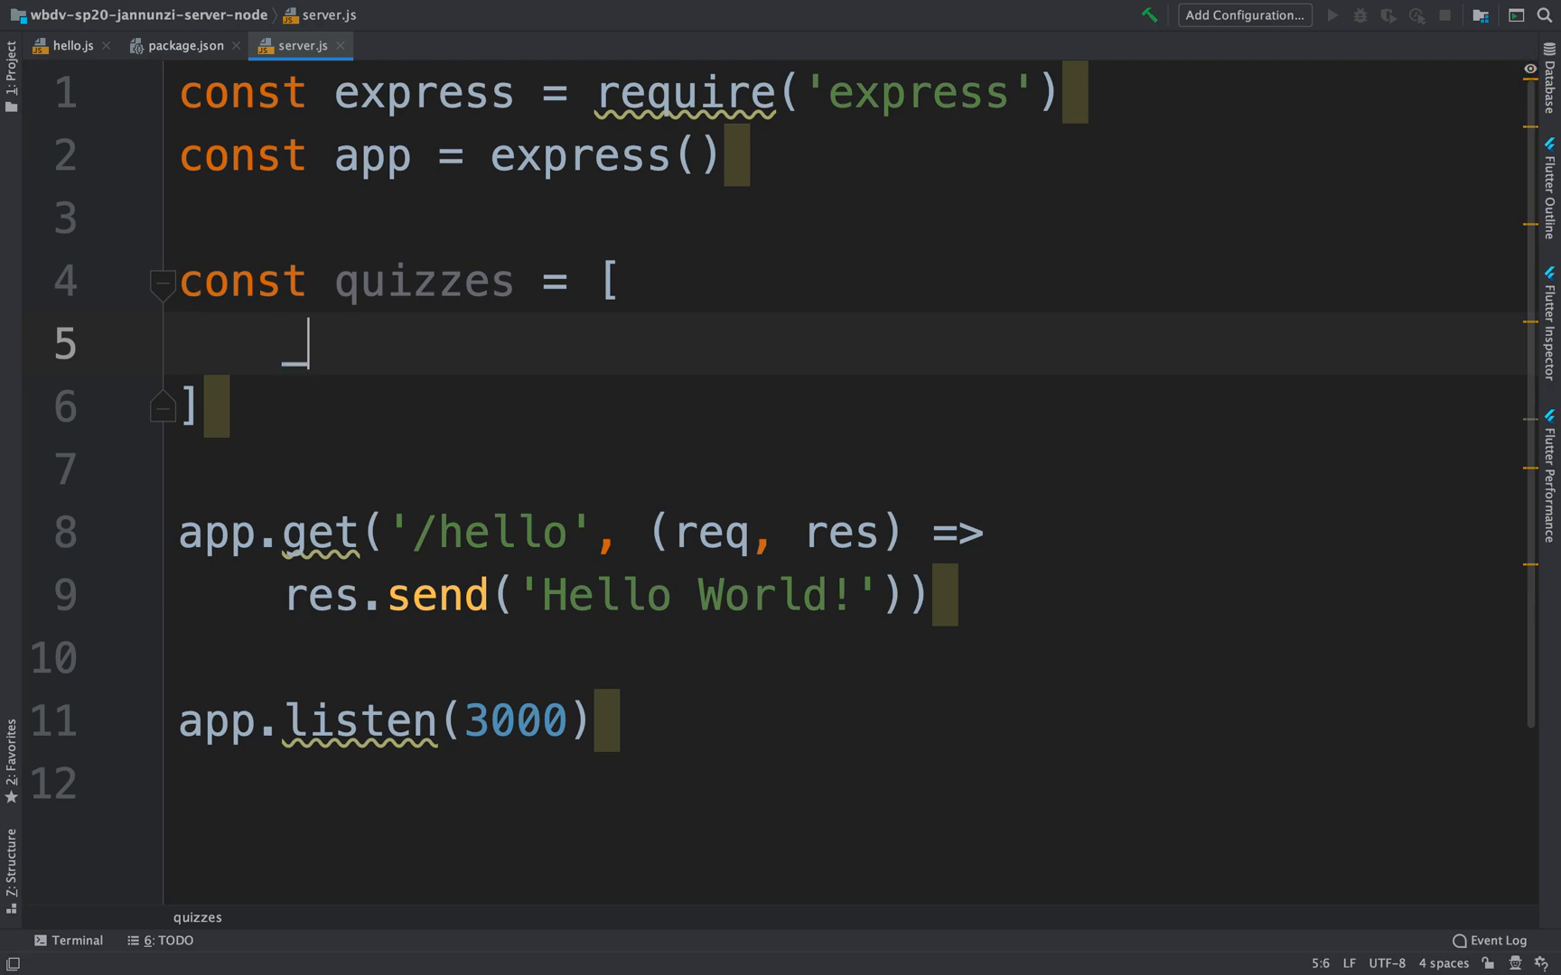
Fill the array with three objects: _id 123/234/345 titled Quiz 1, Quiz 2, Quiz 3
{"action": "type", "text": "{"}
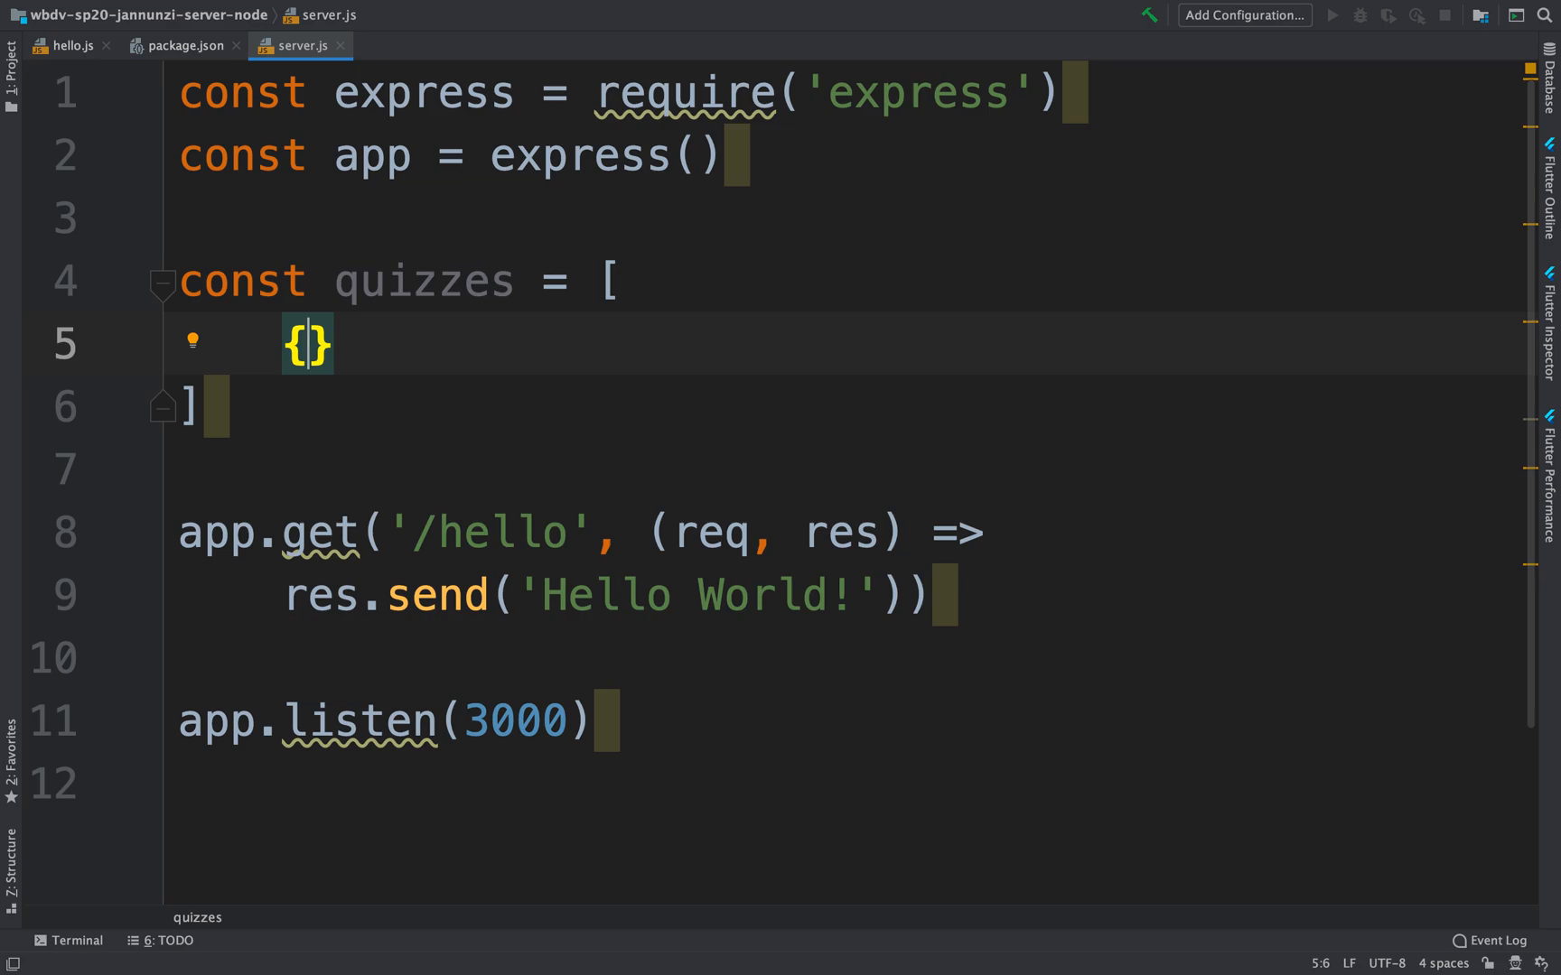
{"action": "type", "text": "_is"}
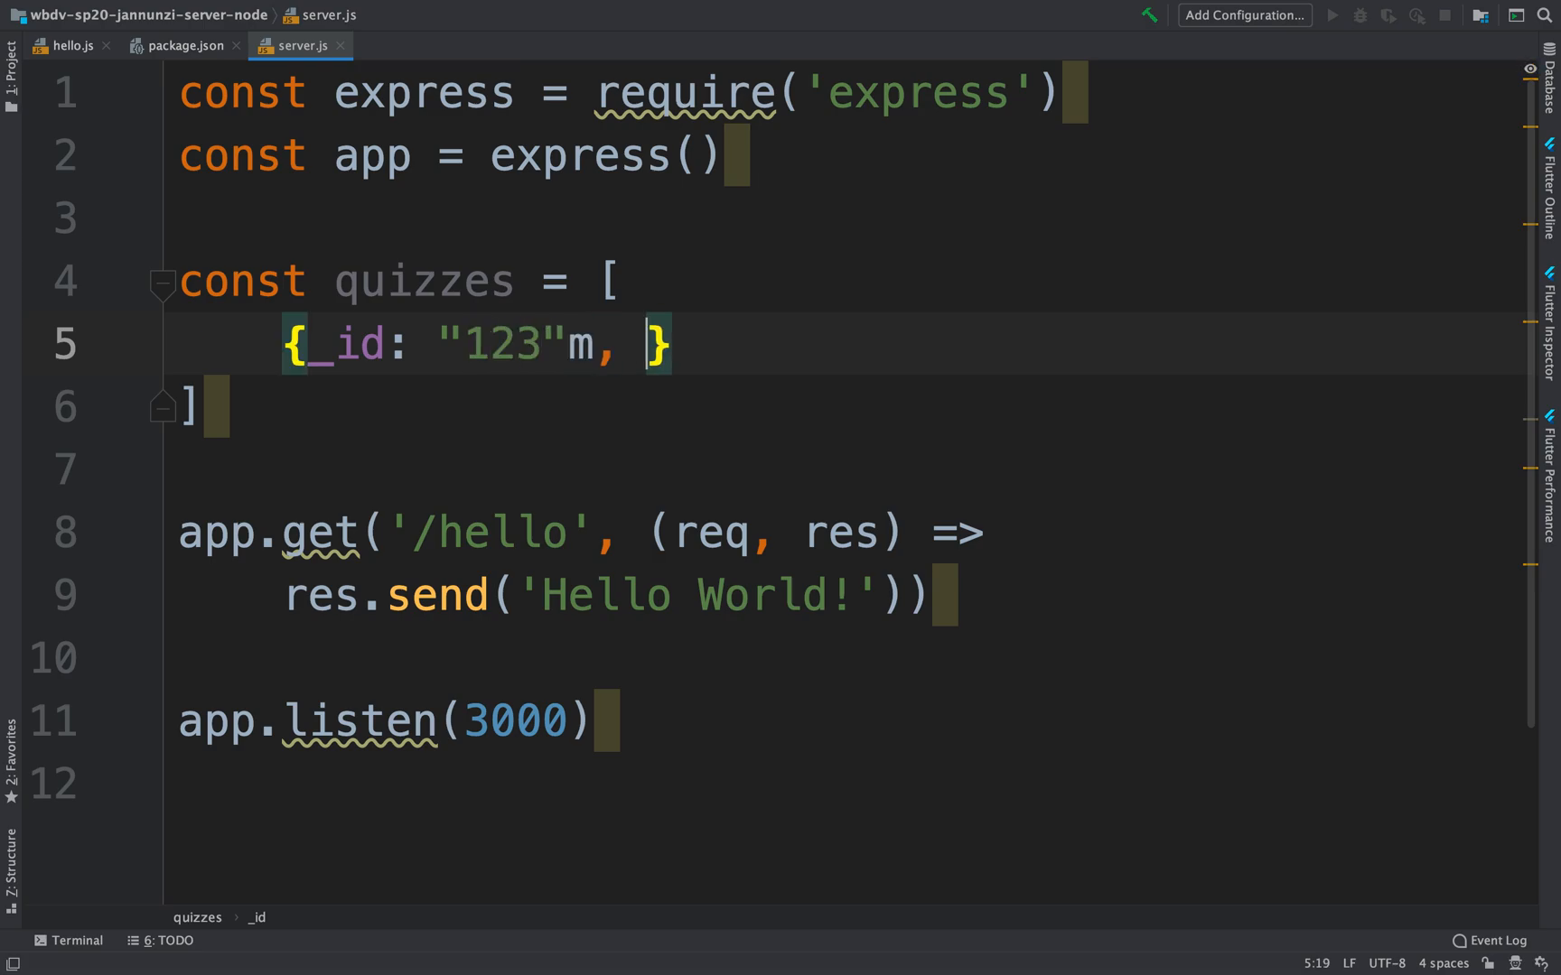
{"action": "type", "text": "t"}
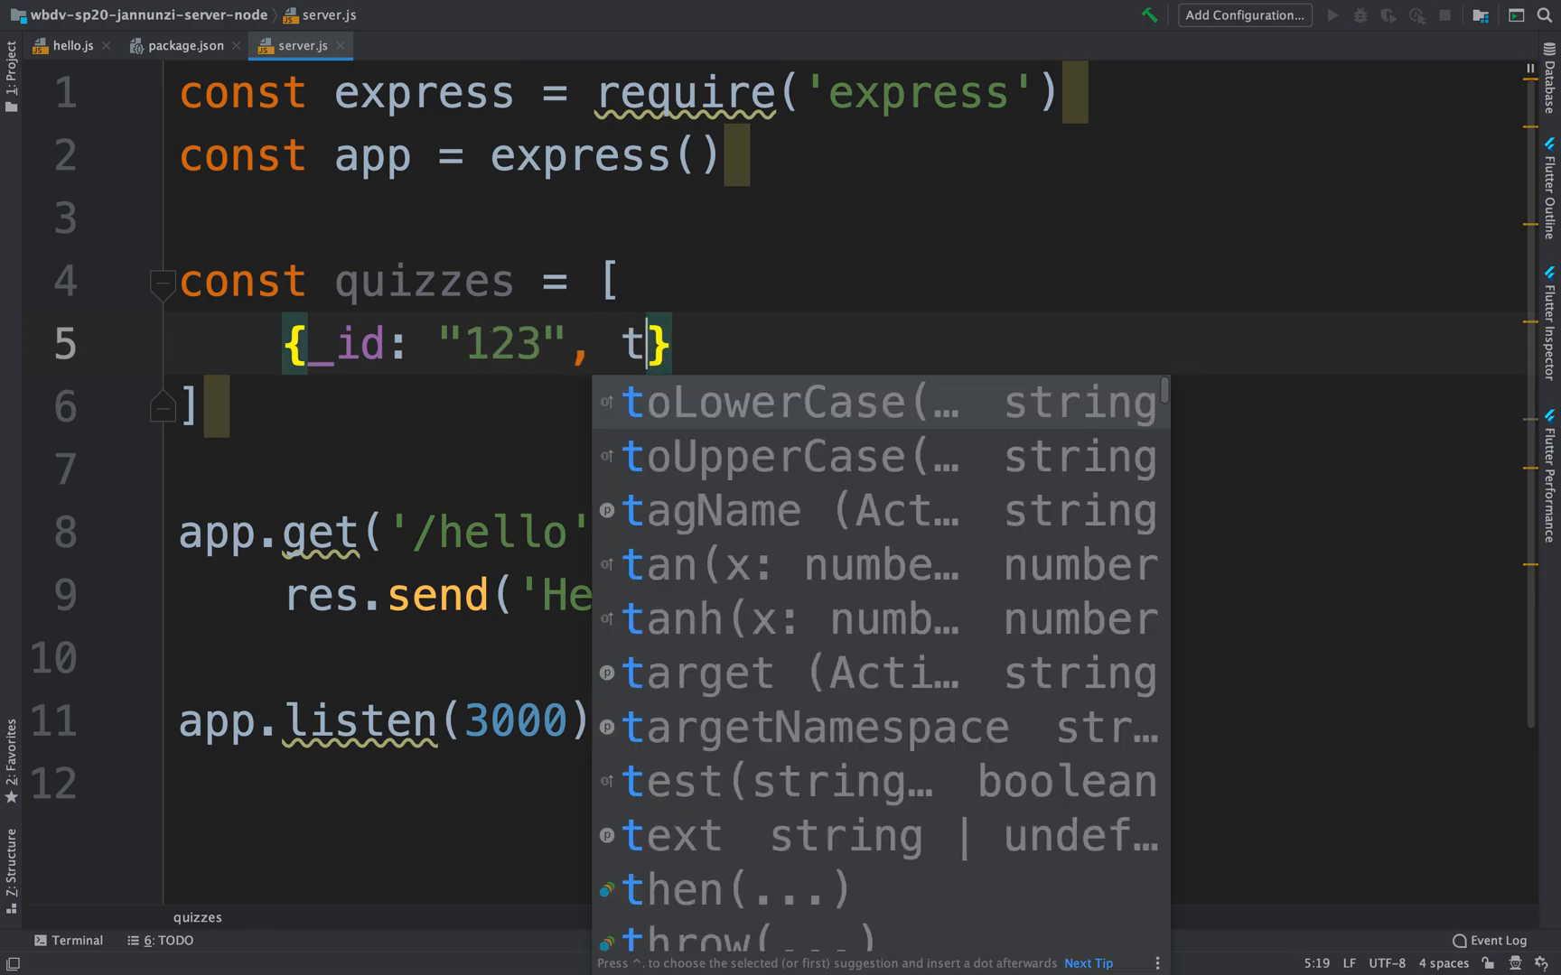
{"action": "type", "text": "itle: \"Quiz 1"}
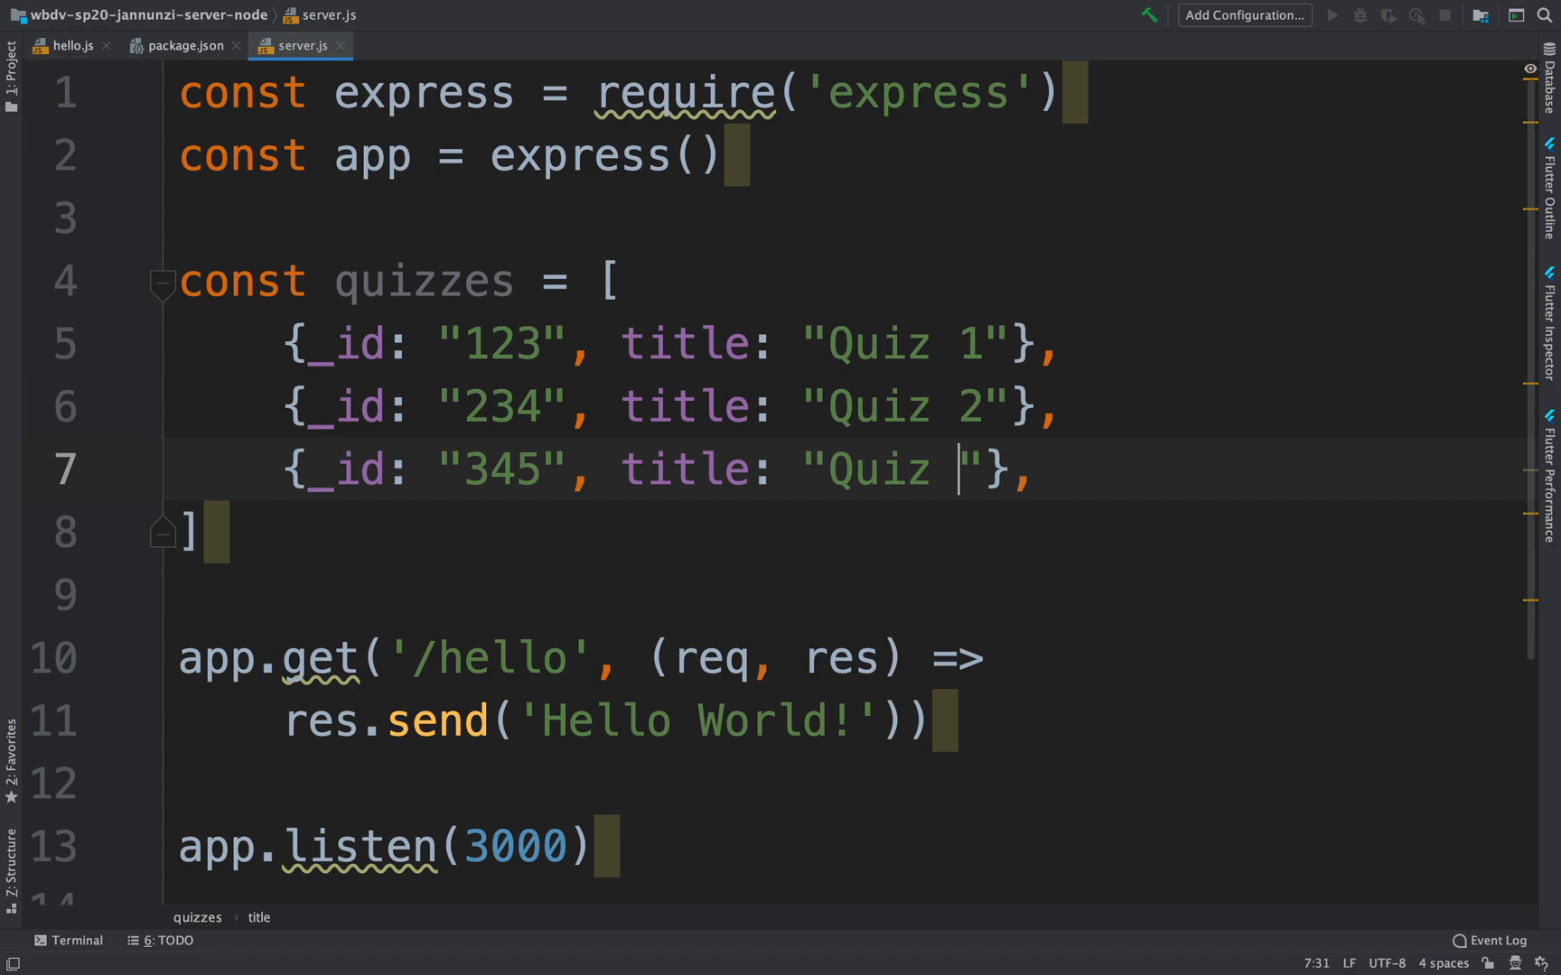
{"action": "type", "text": "3"}
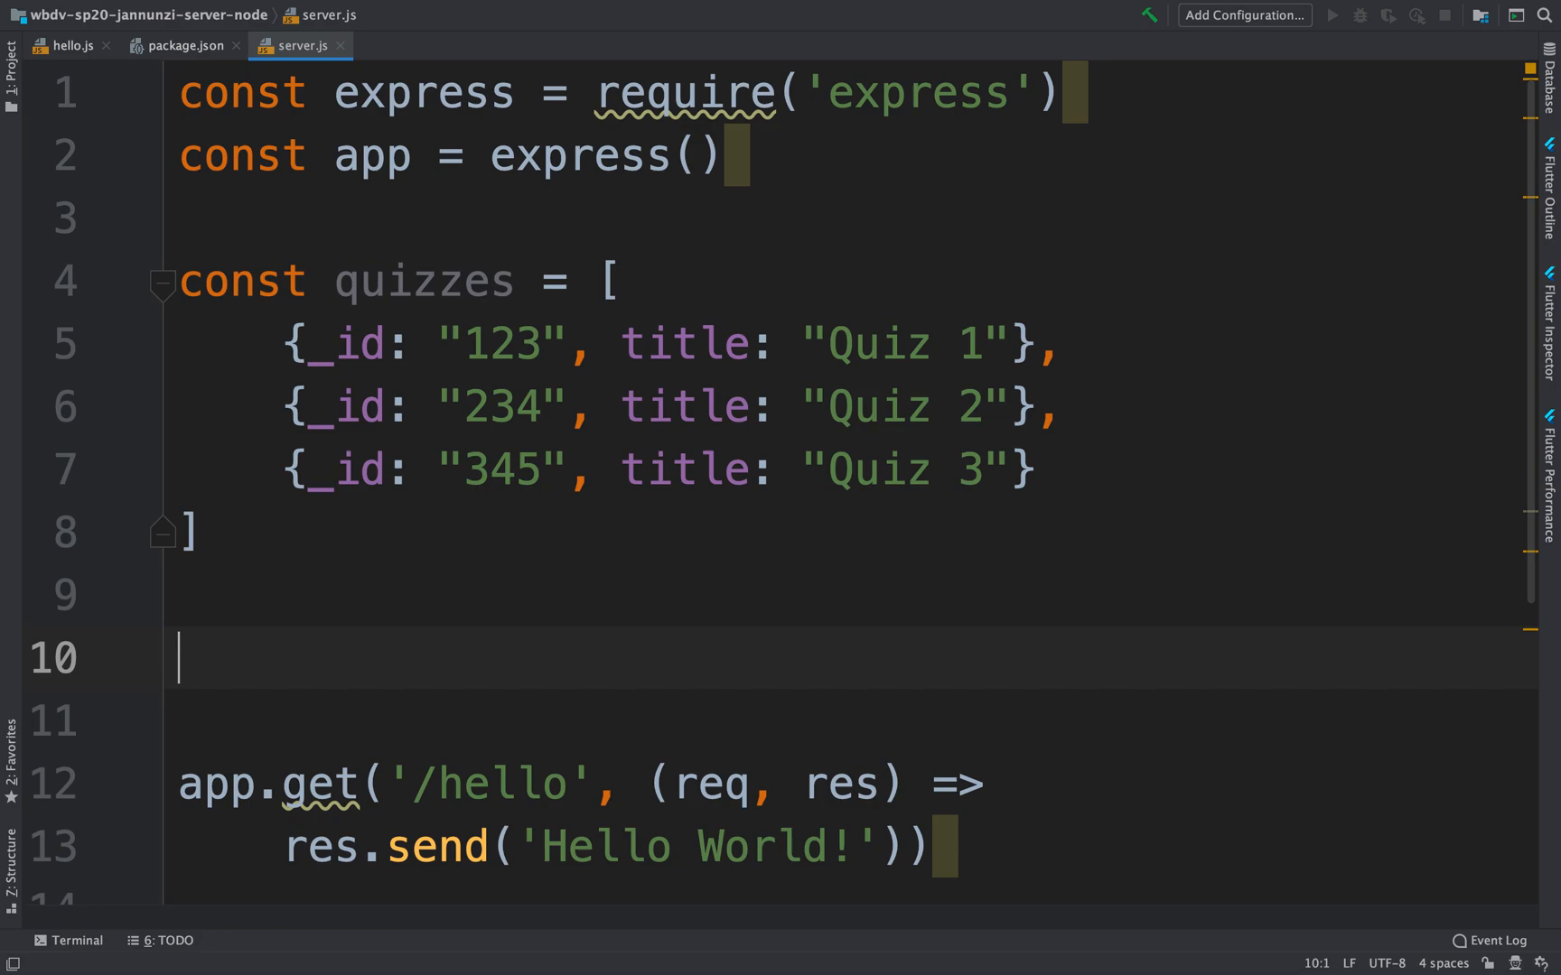
Start an app.get route for the path '/api/quizzes'
{"action": "type", "text": "app.get("}
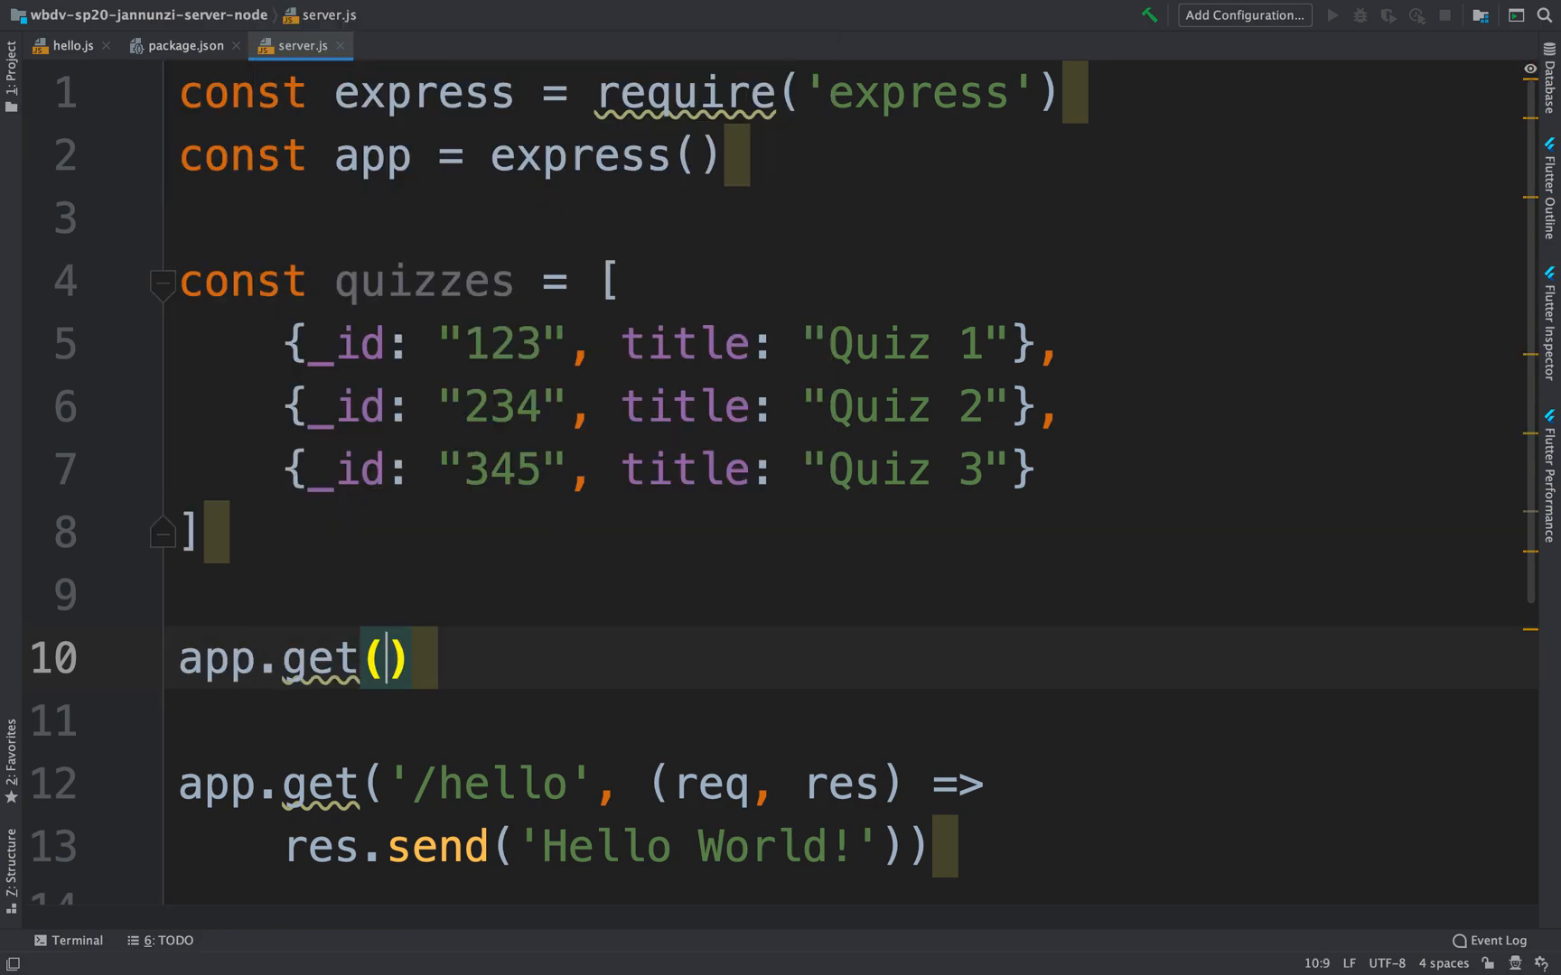
{"action": "type", "text": "'/'"}
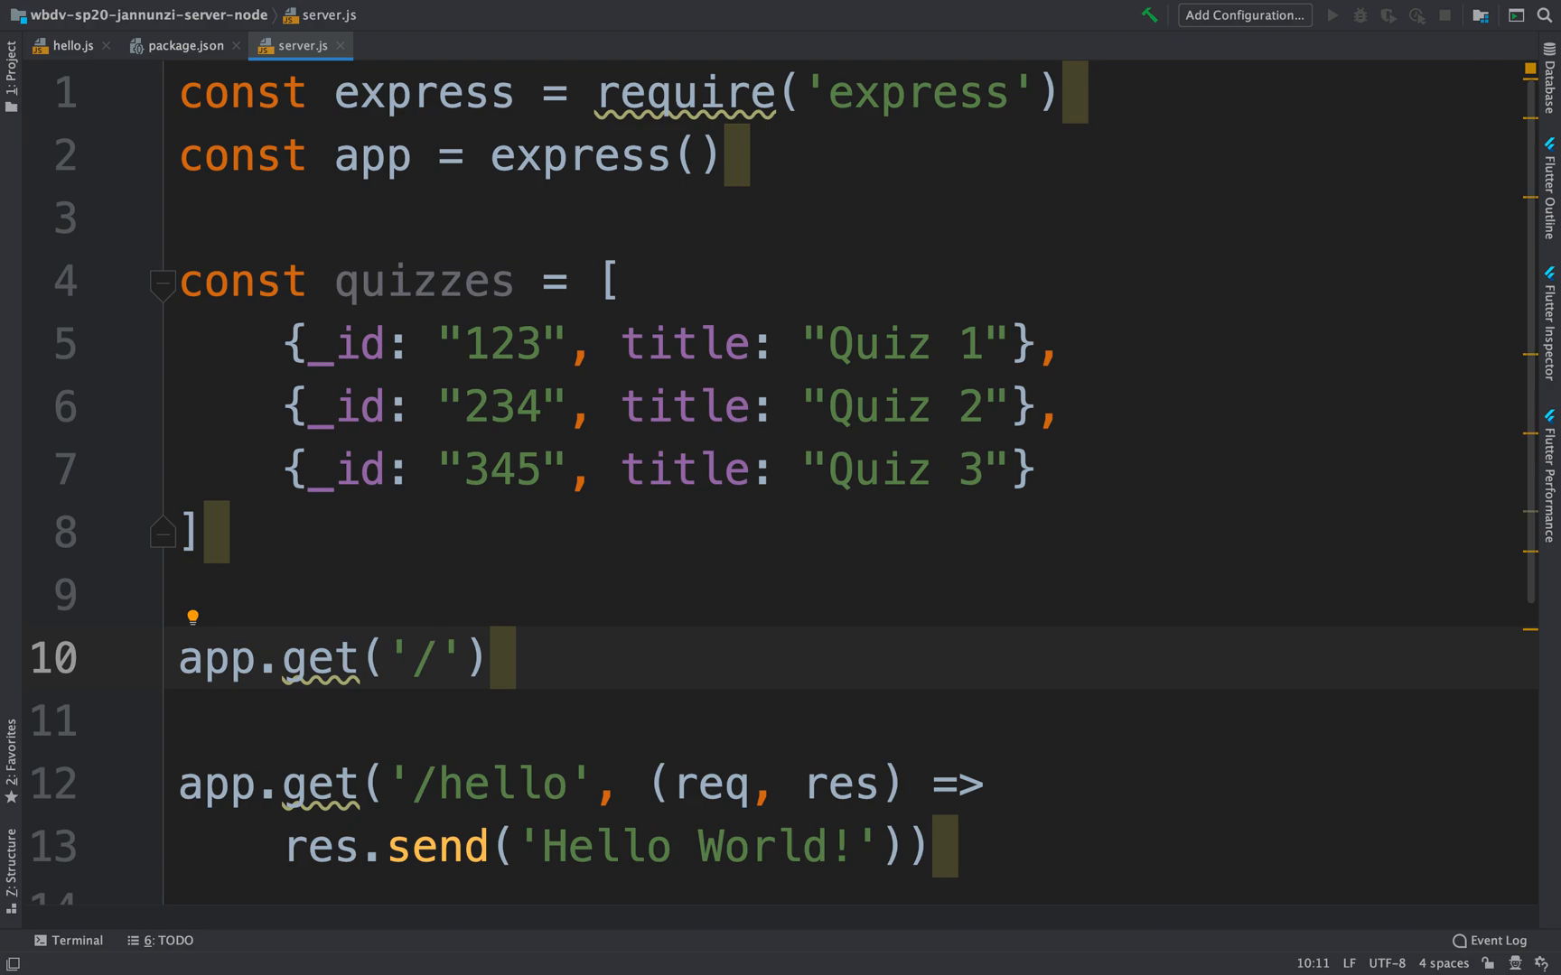
{"action": "type", "text": "api"}
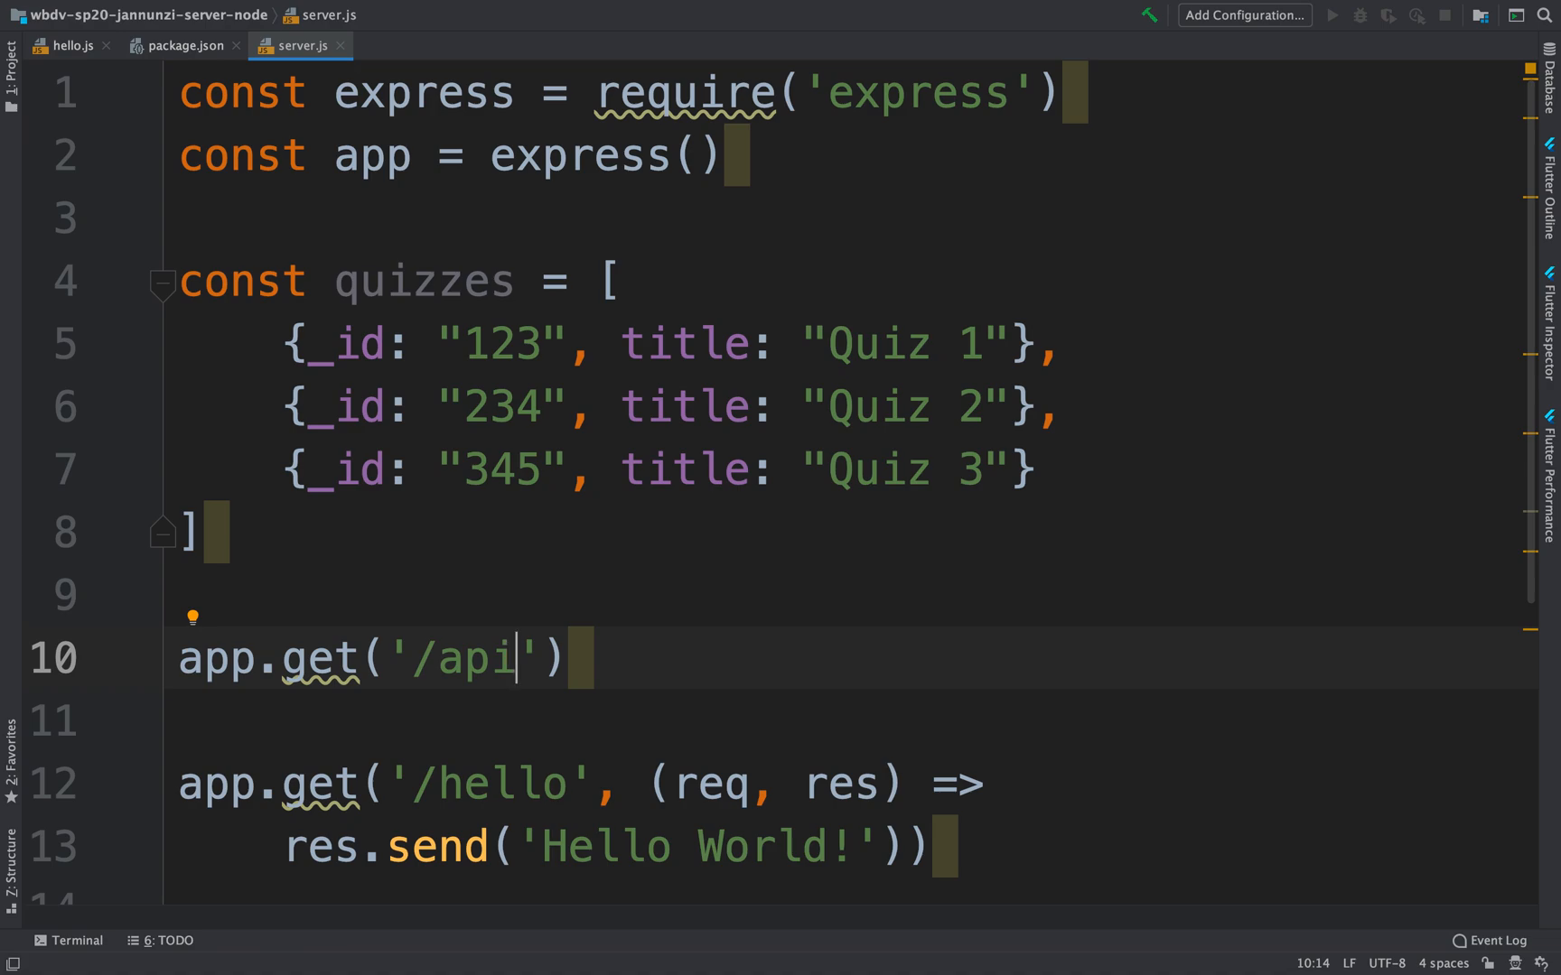
{"action": "type", "text": "/"}
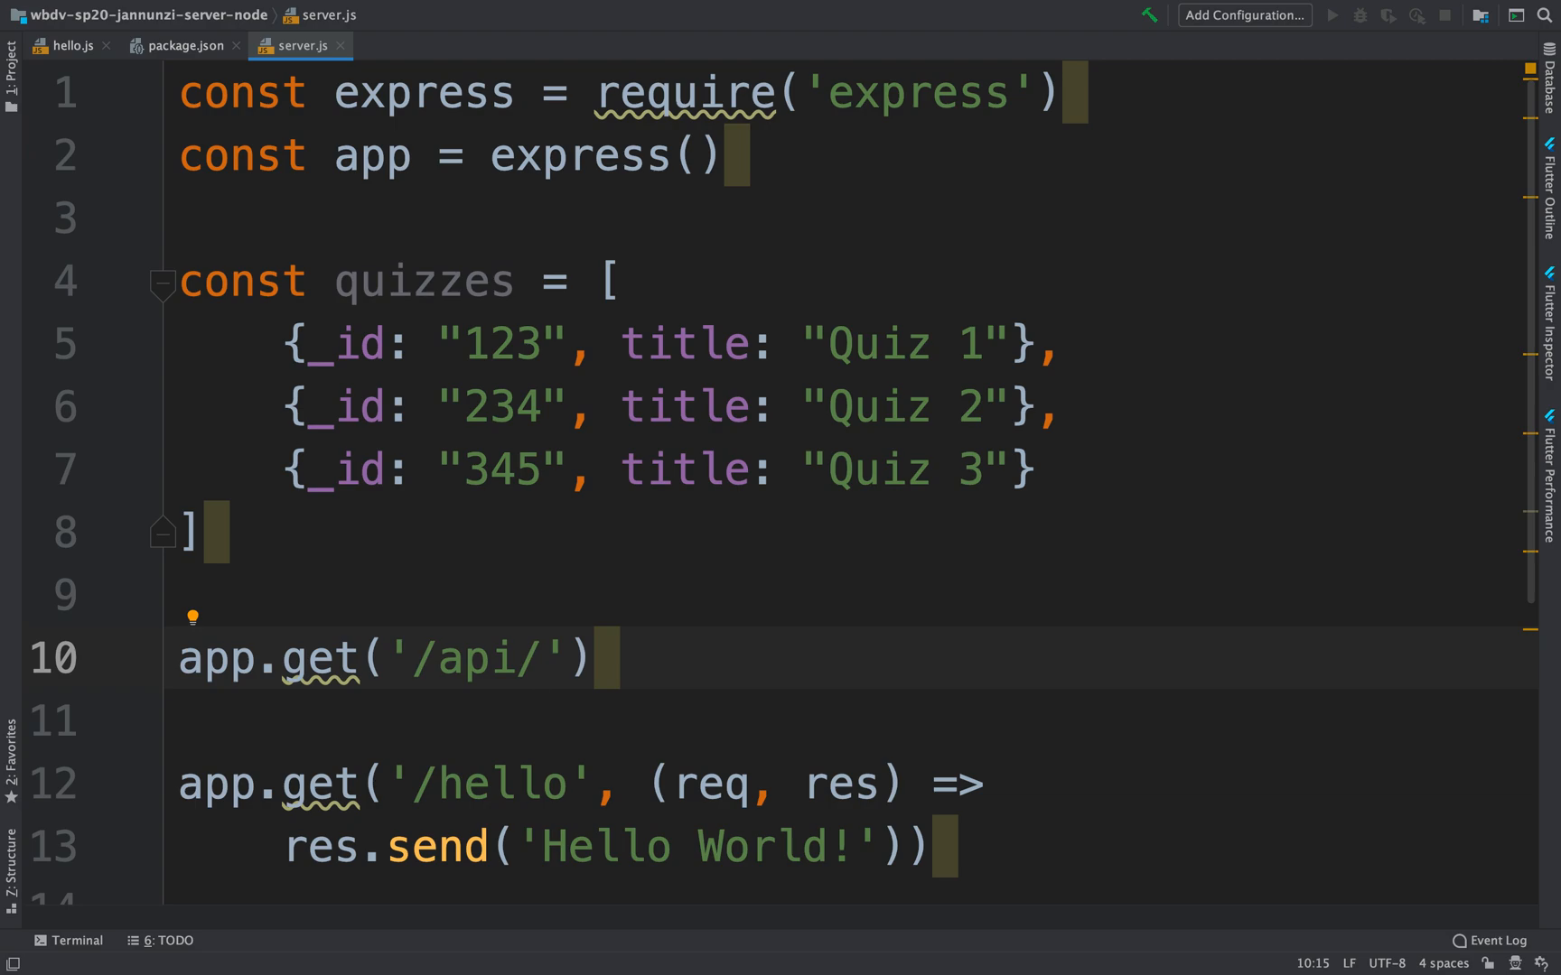
{"action": "type", "text": "quiz"}
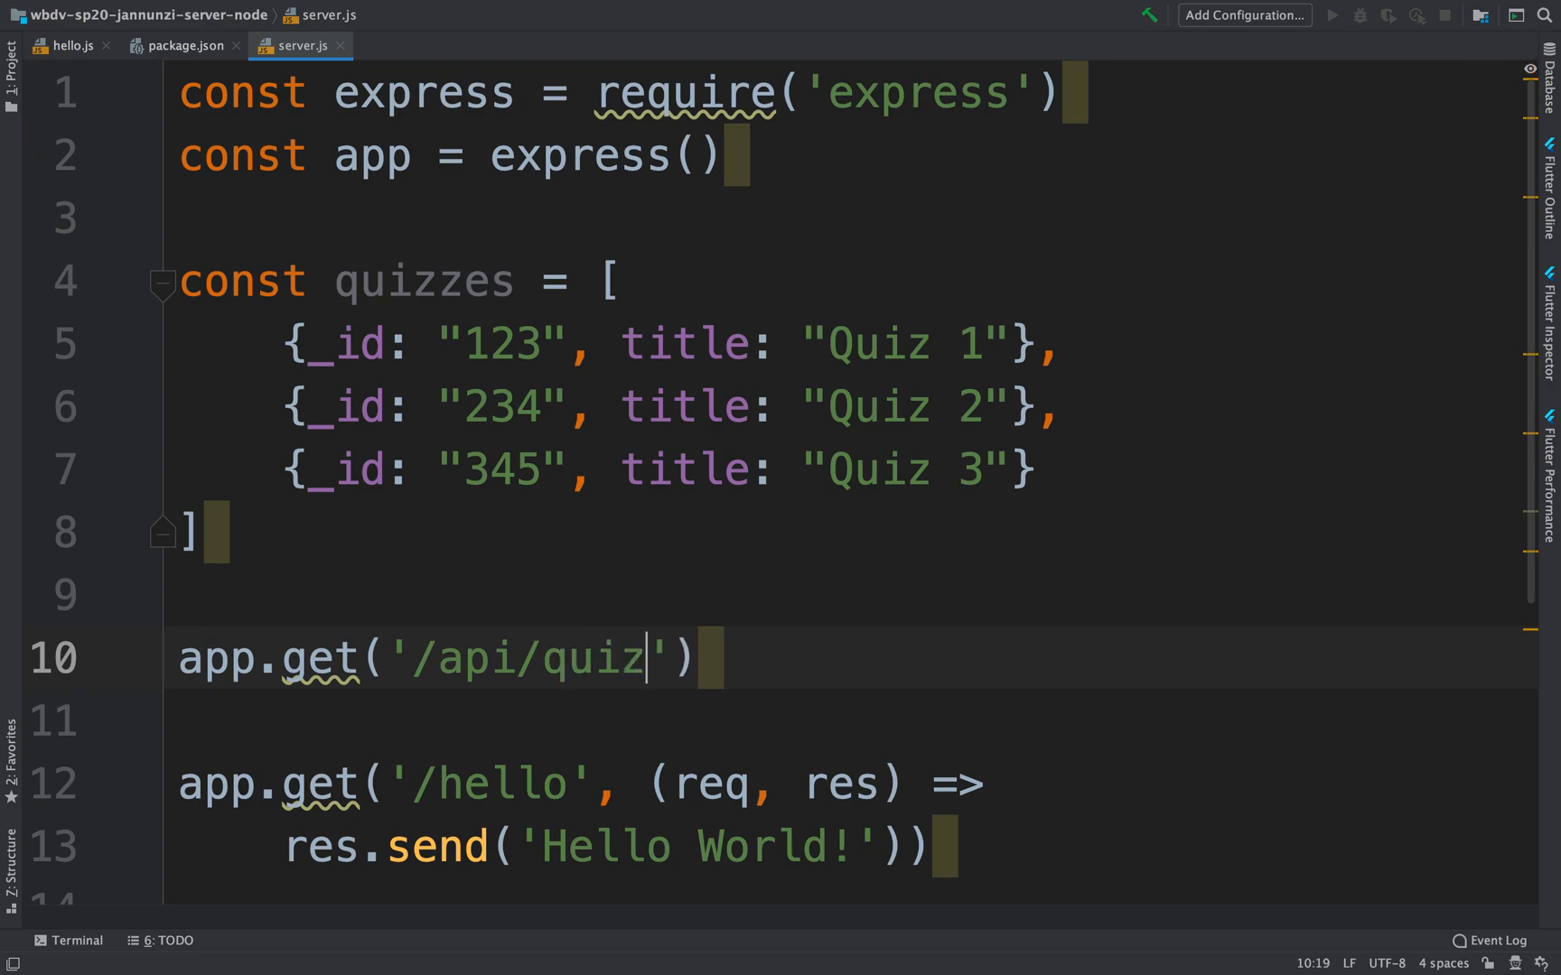
{"action": "type", "text": "zes',"}
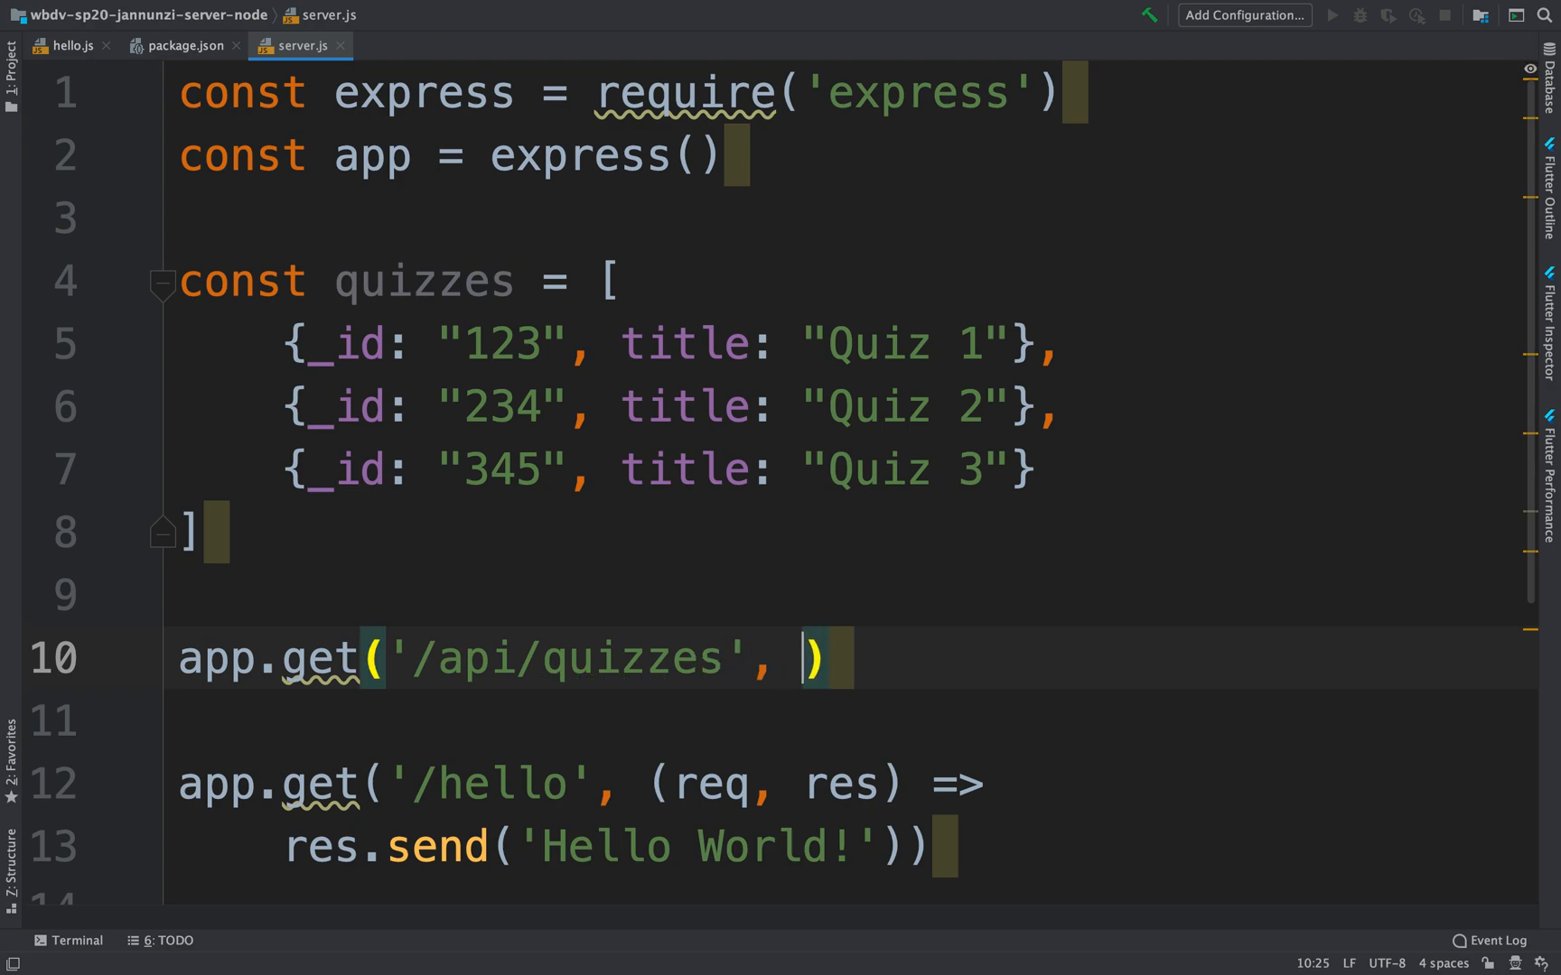
Add the (req, res) => handler that responds with res.send(quizzes)
{"action": "type", "text": "()"}
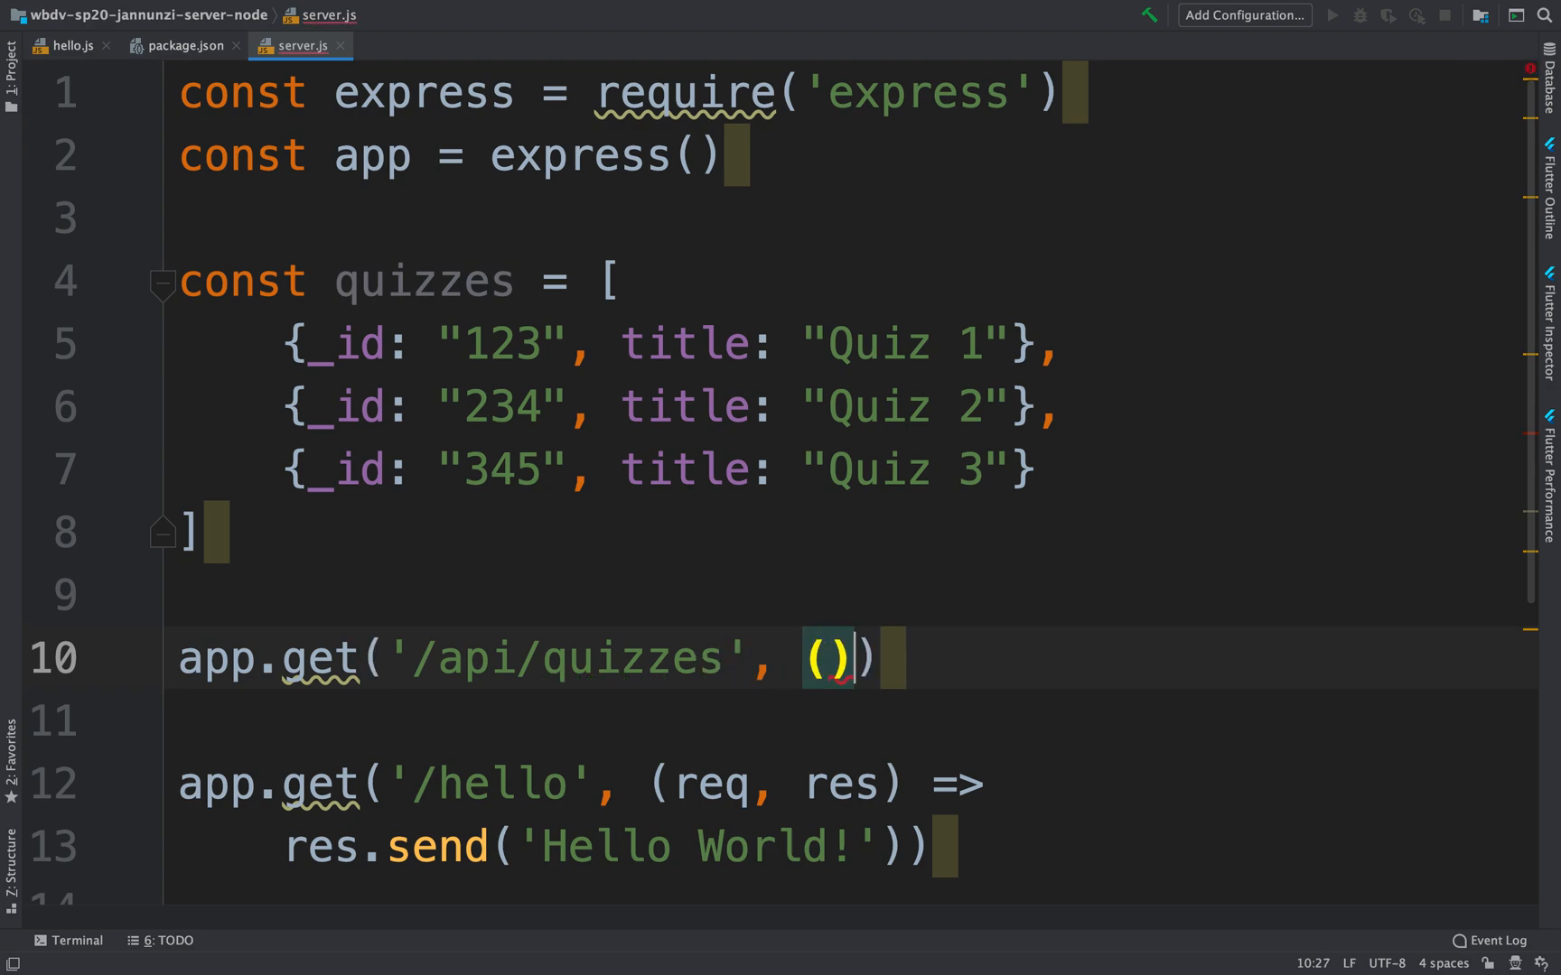
{"action": "type", "text": "req, res"}
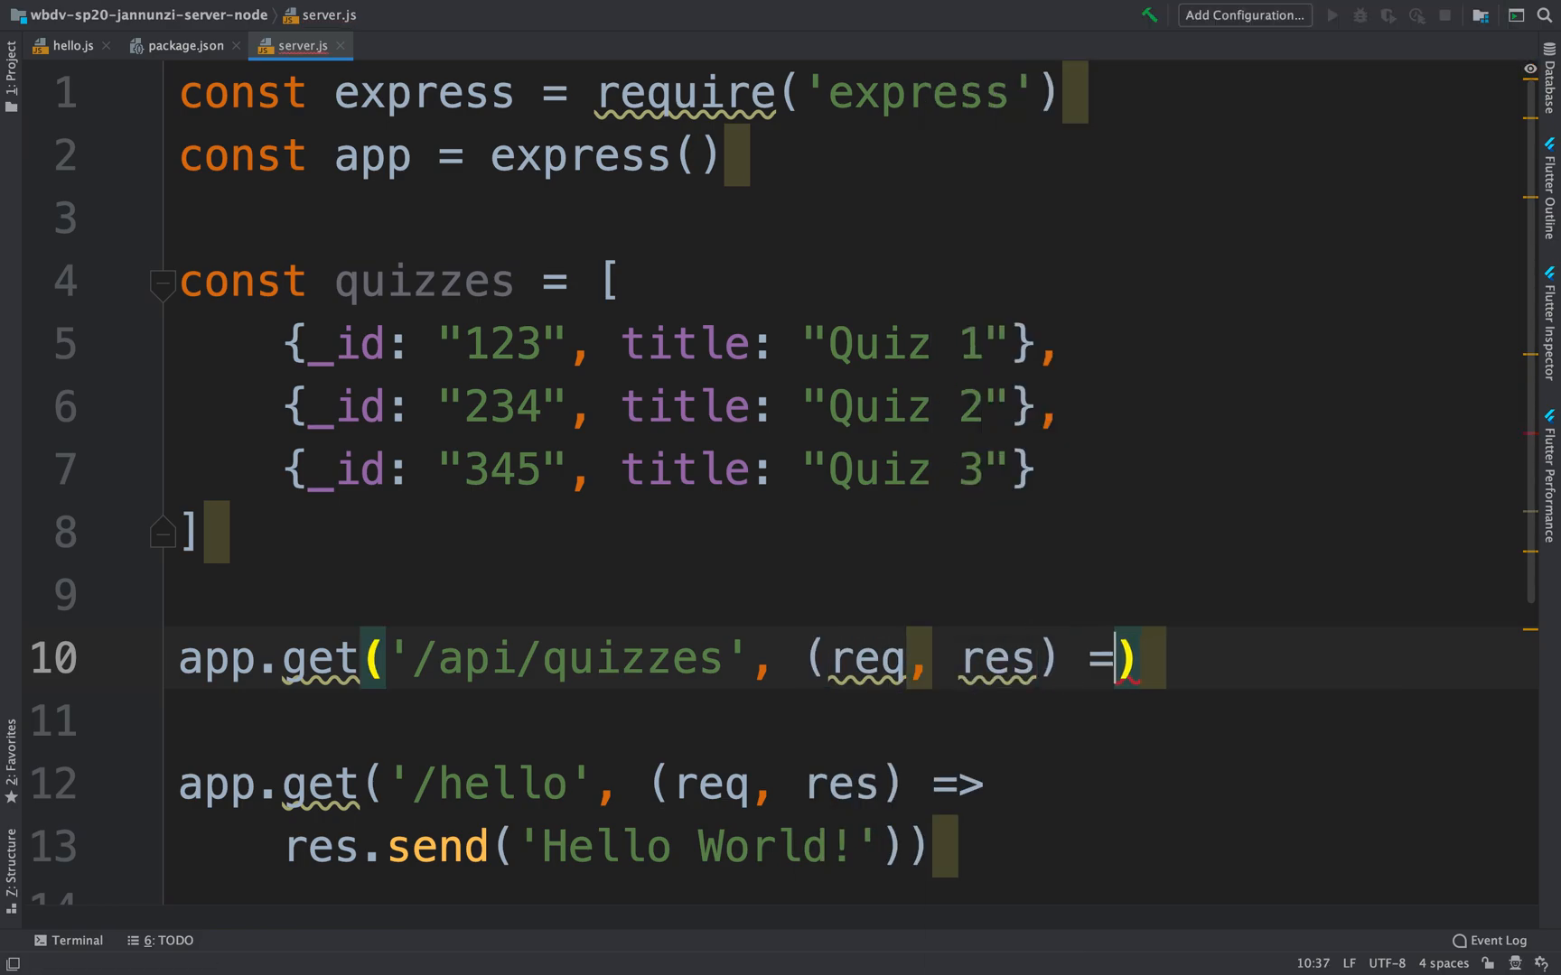
{"action": "type", "text": ">"}
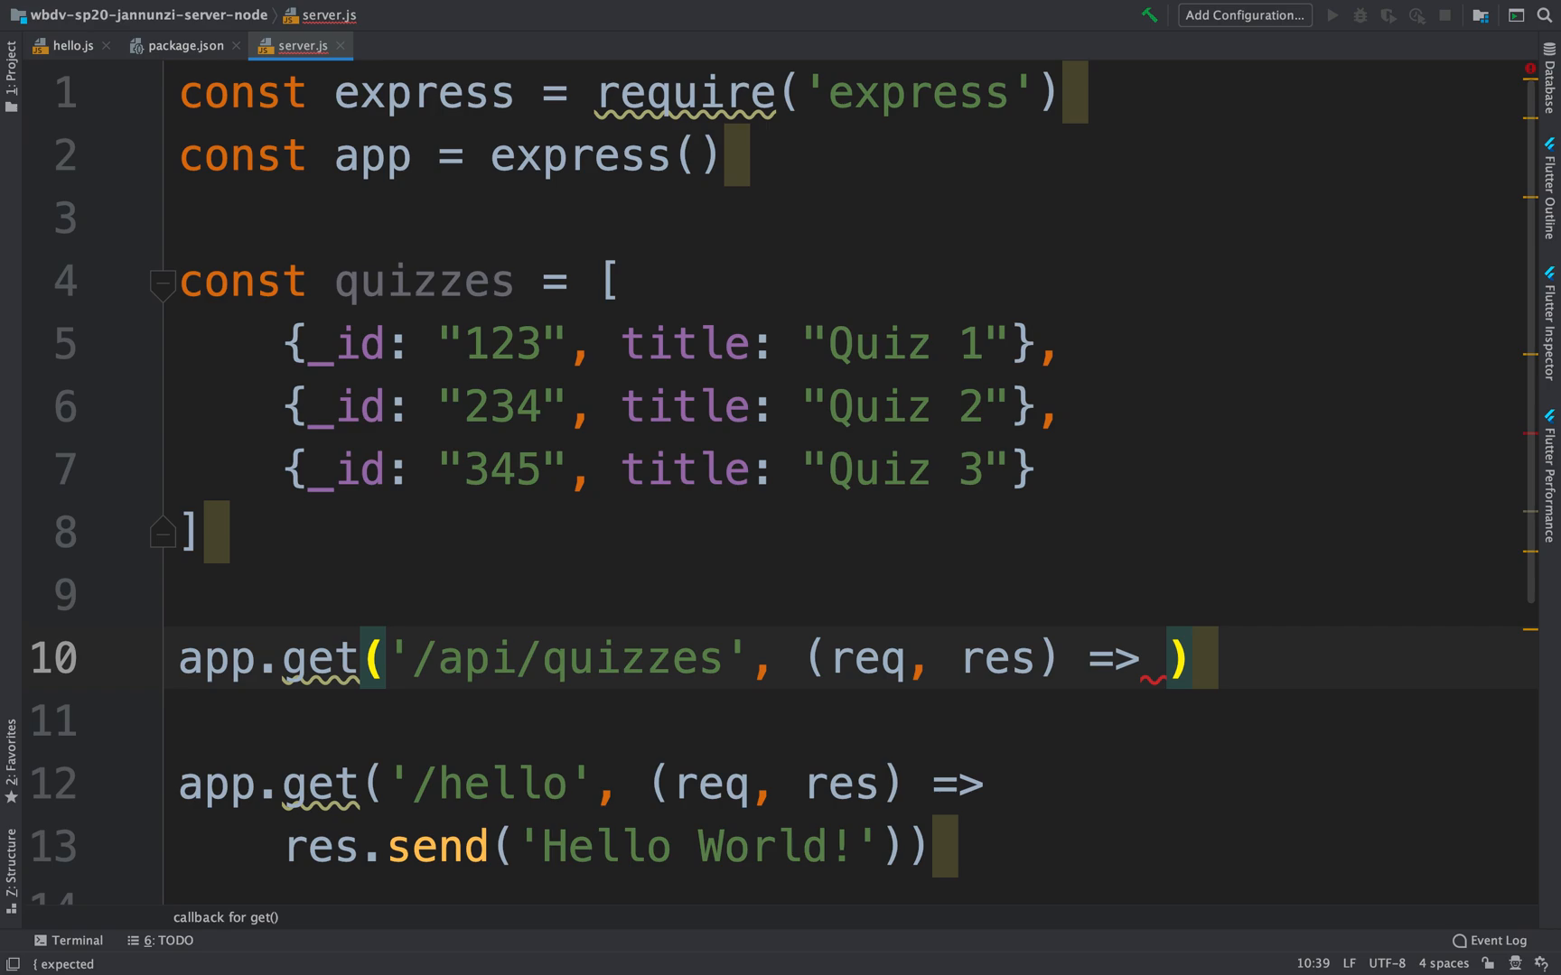
{"action": "type", "text": "quizzes"}
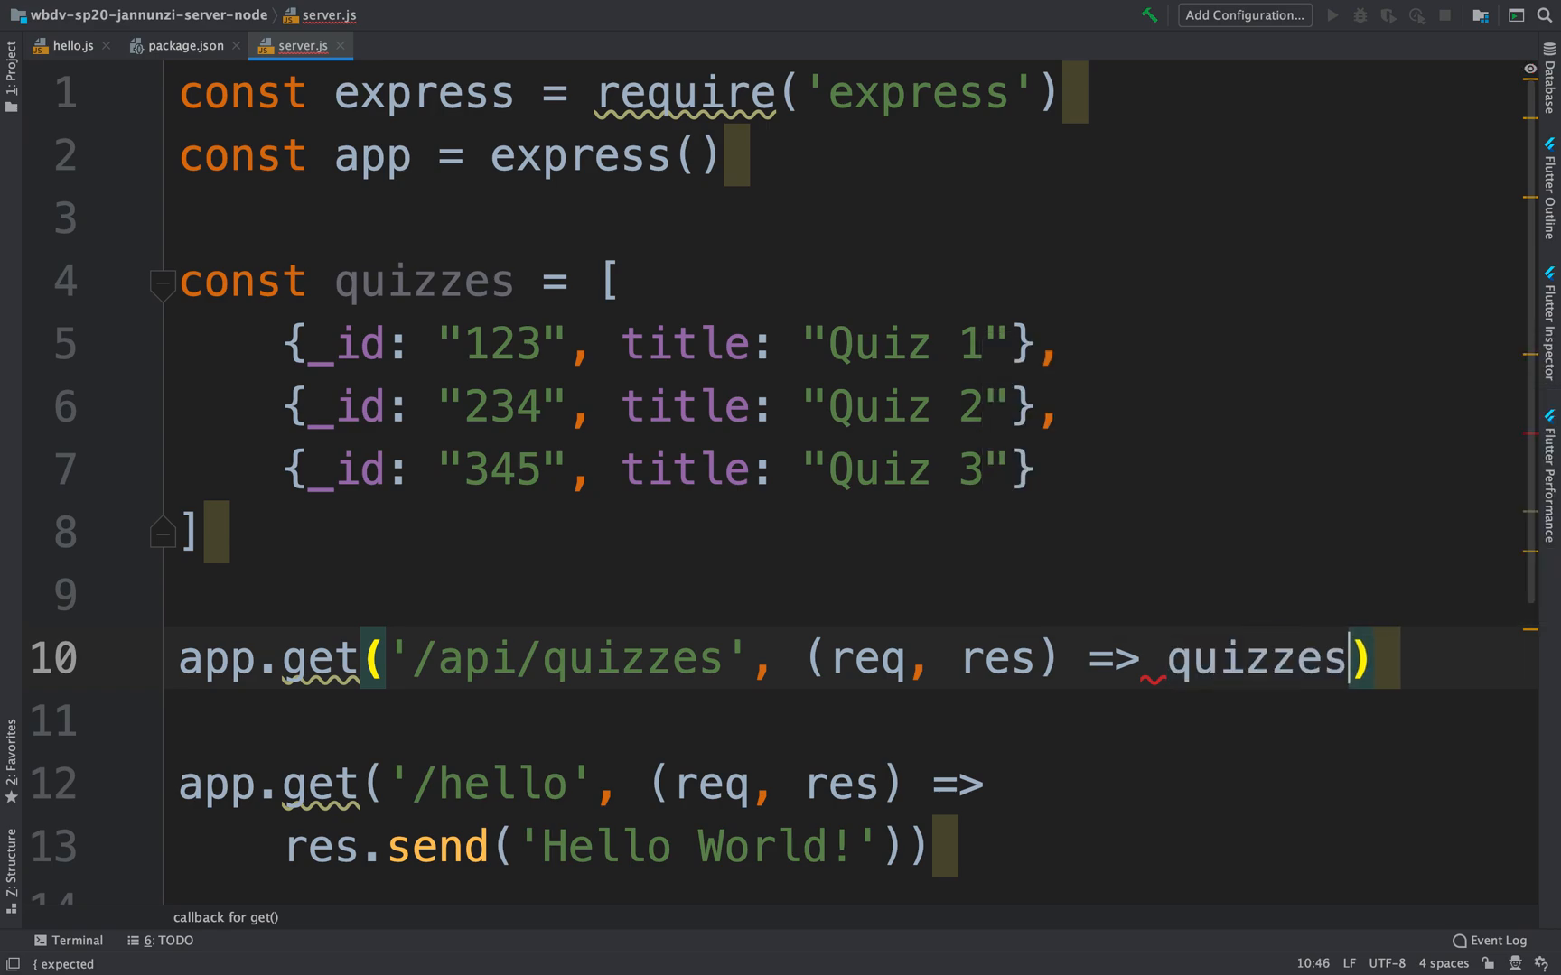
{"action": "double_click", "coordinate": [1253, 657]}
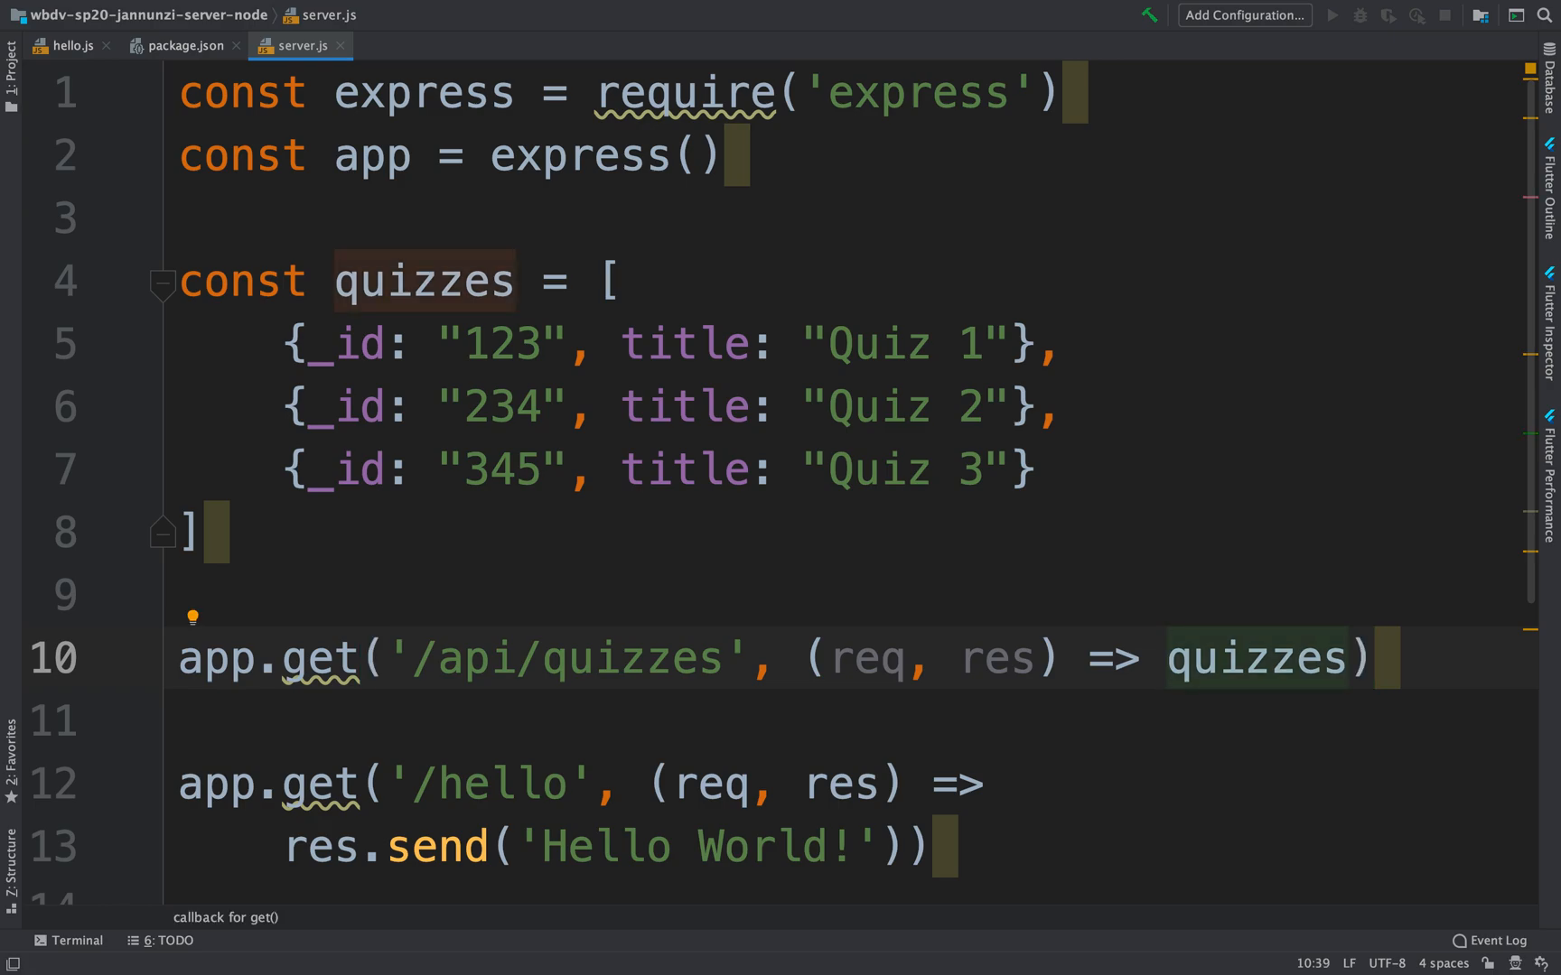
{"action": "type", "text": "res.send("}
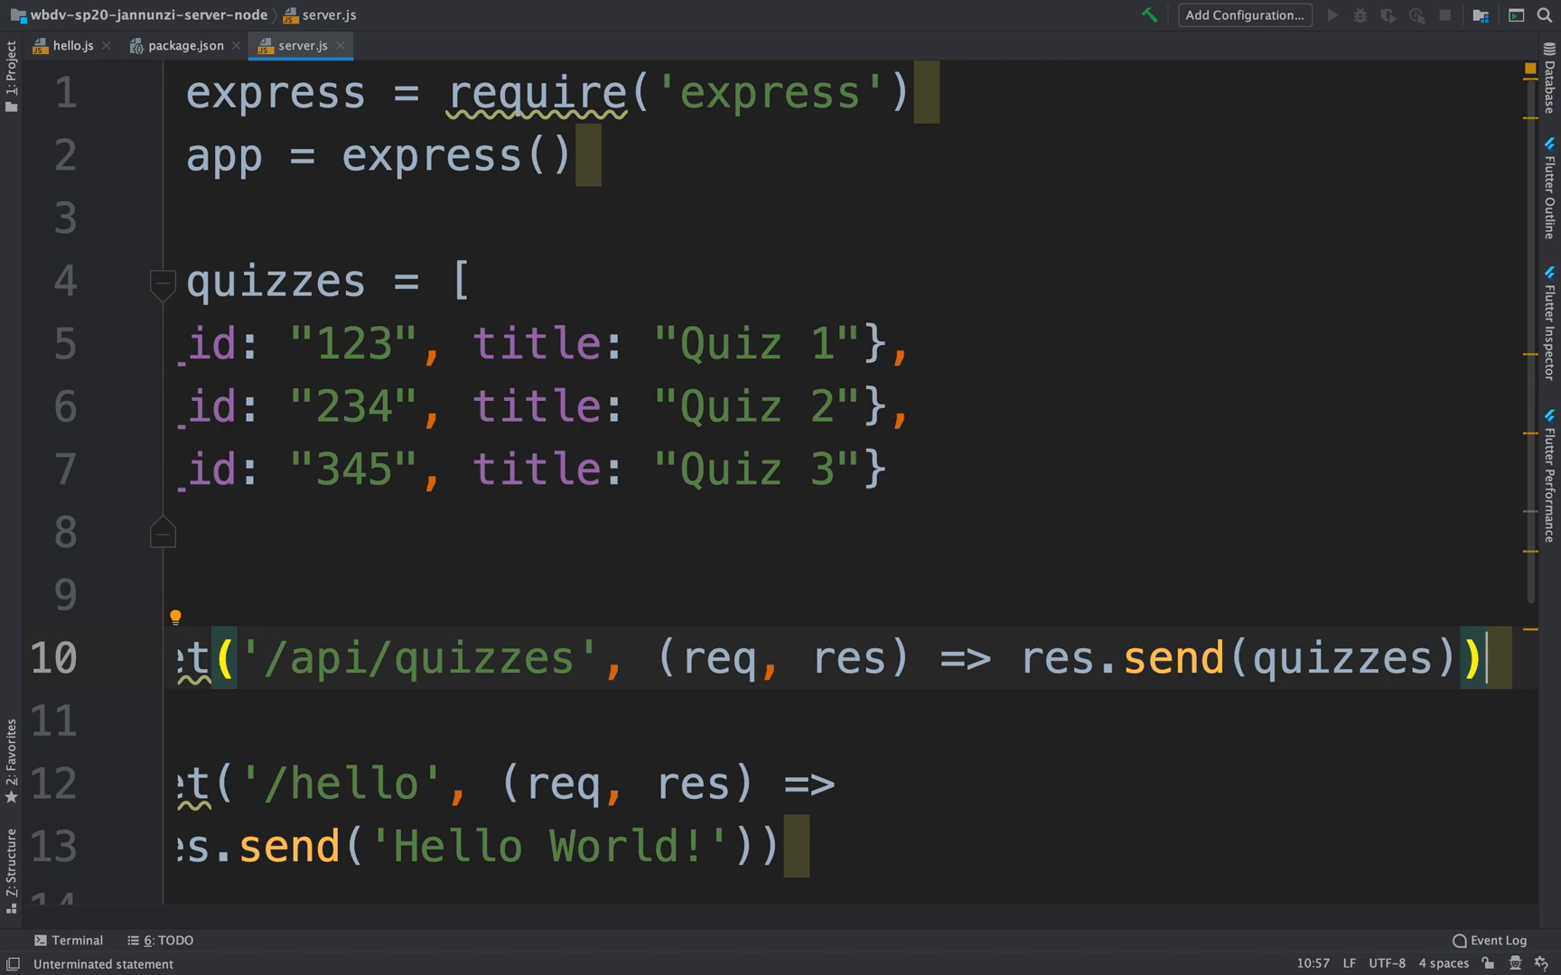
Run node server.js and load localhost:3000/api/quizzes in Chrome to see the JSON array
{"action": "key", "text": "cmd+tab"}
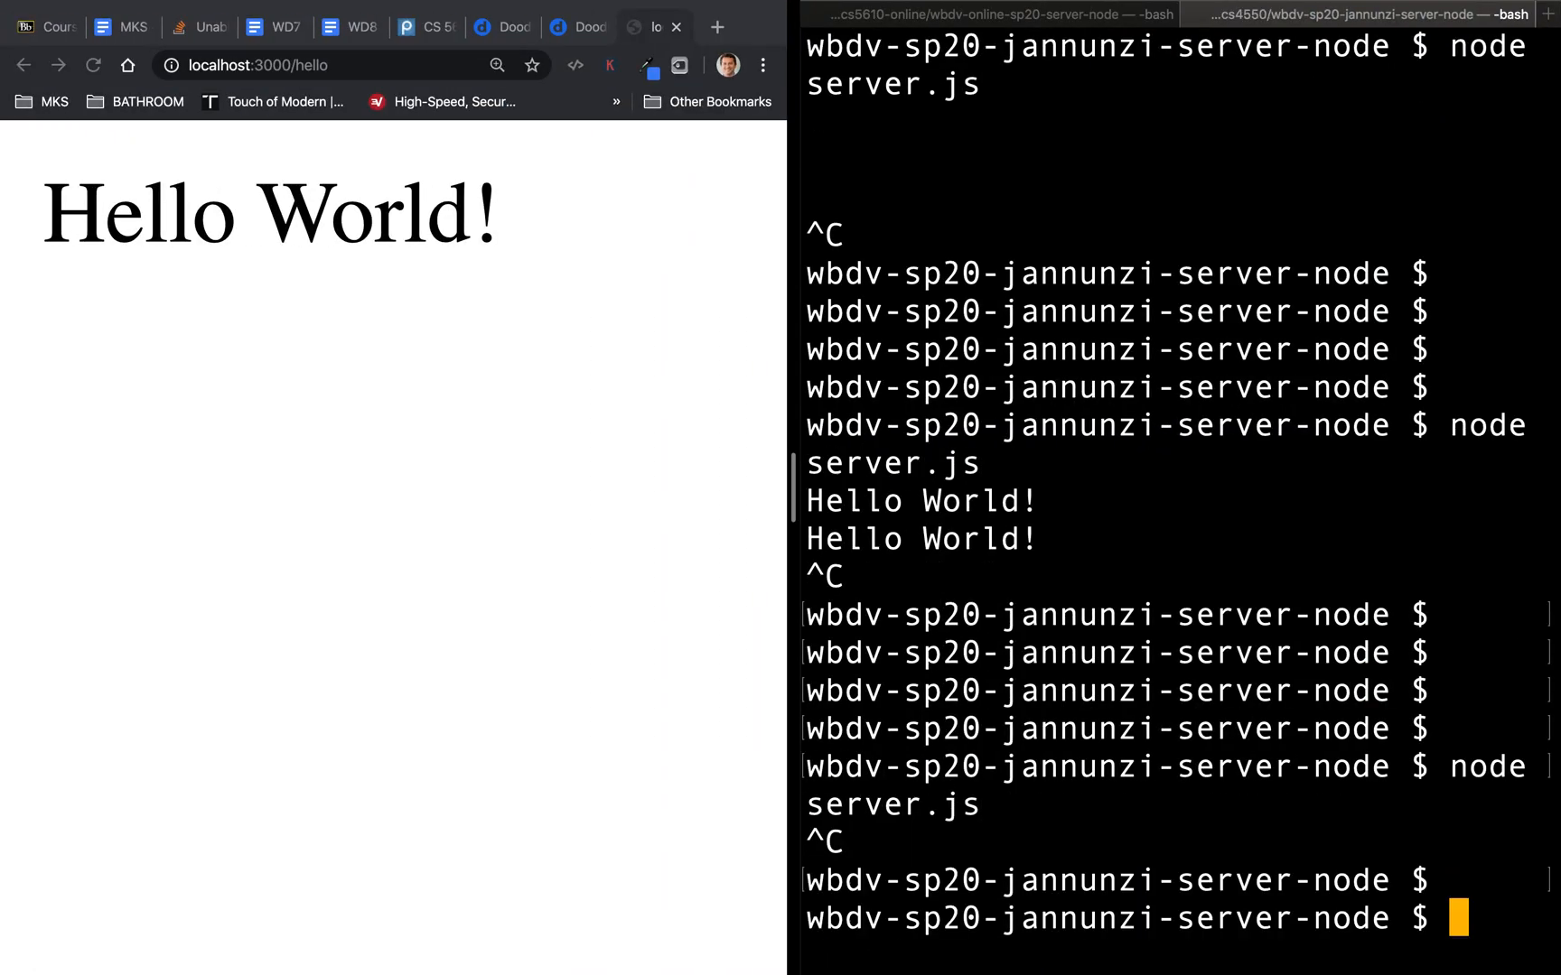
{"action": "type", "text": "node server.js"}
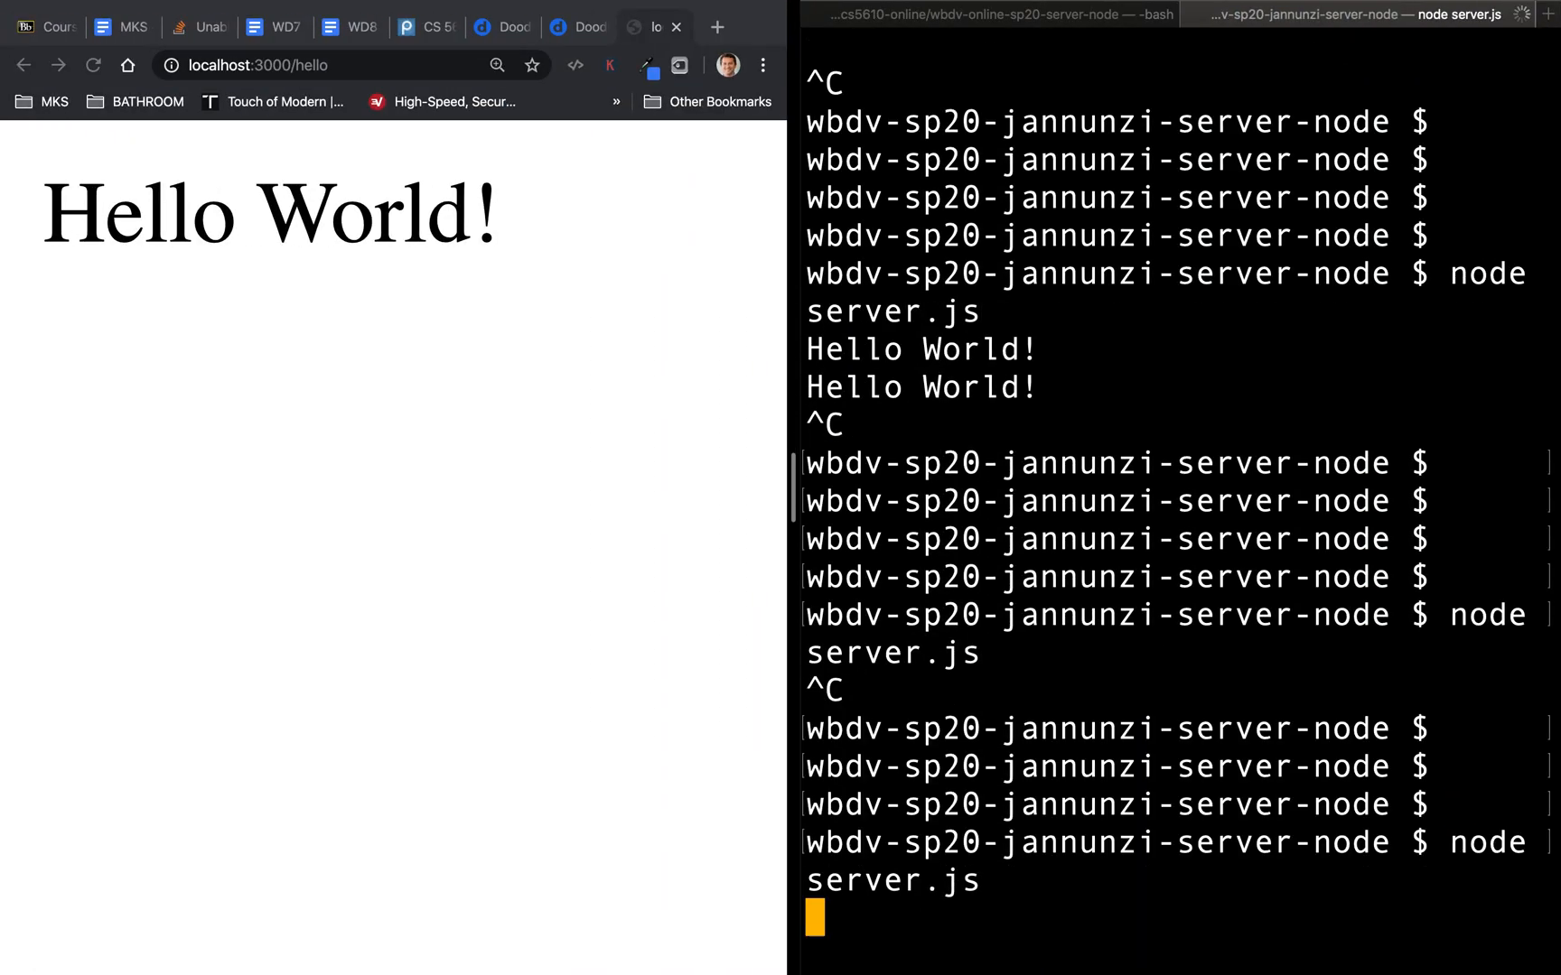
{"action": "left_click", "coordinate": [259, 65]}
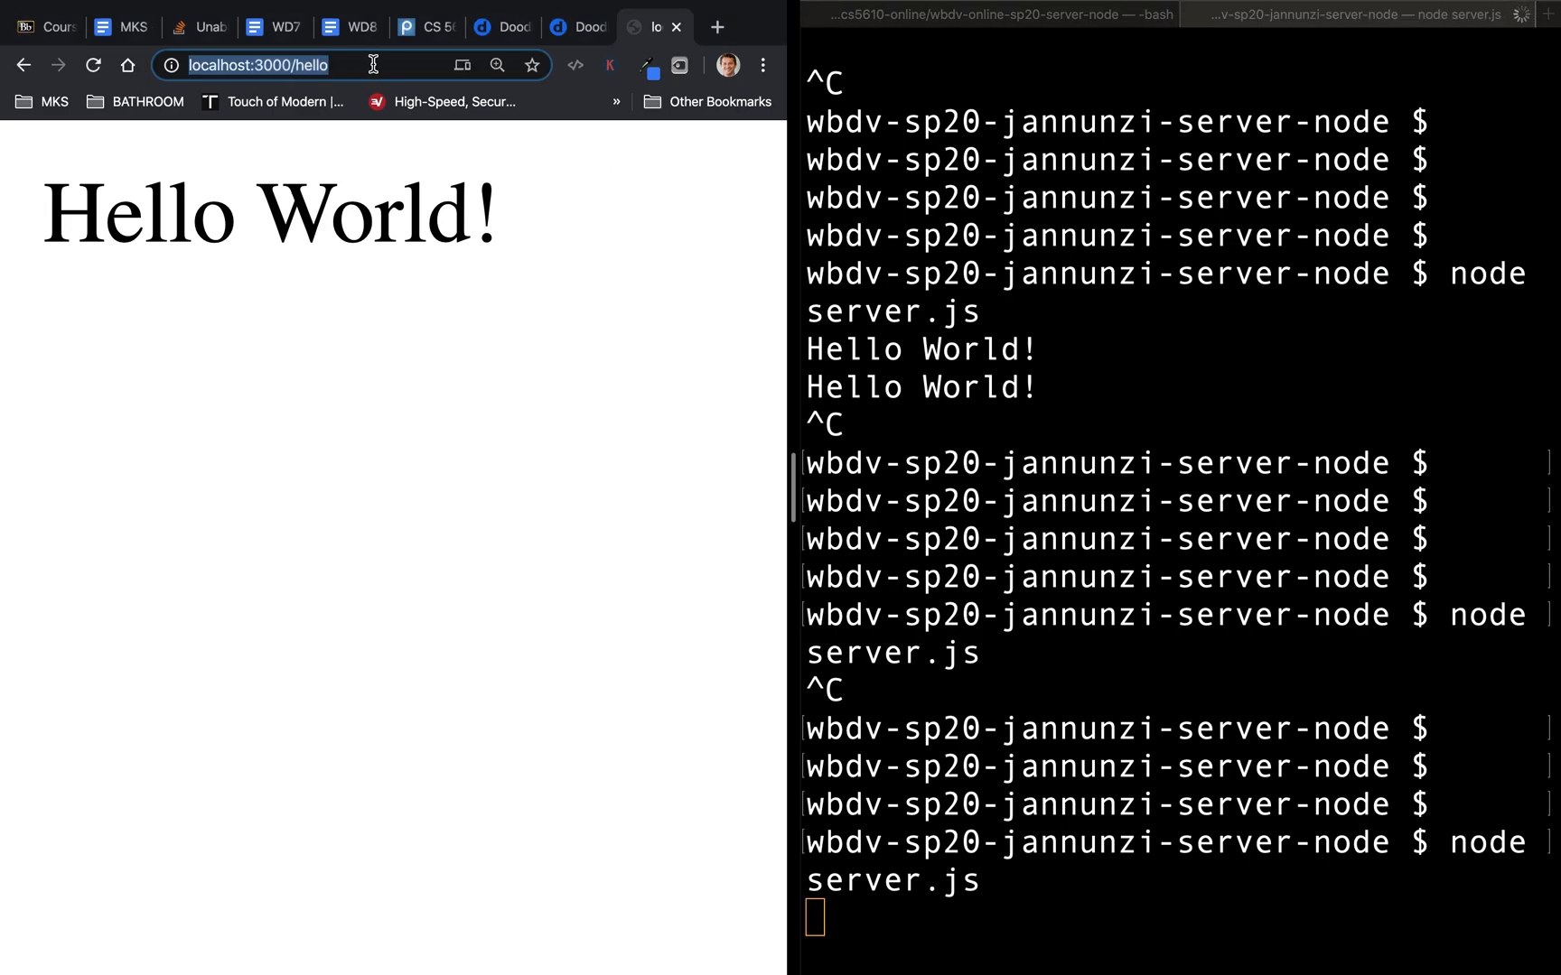
{"action": "left_click", "coordinate": [259, 65]}
{"action": "type", "text": "api/quizzes"}
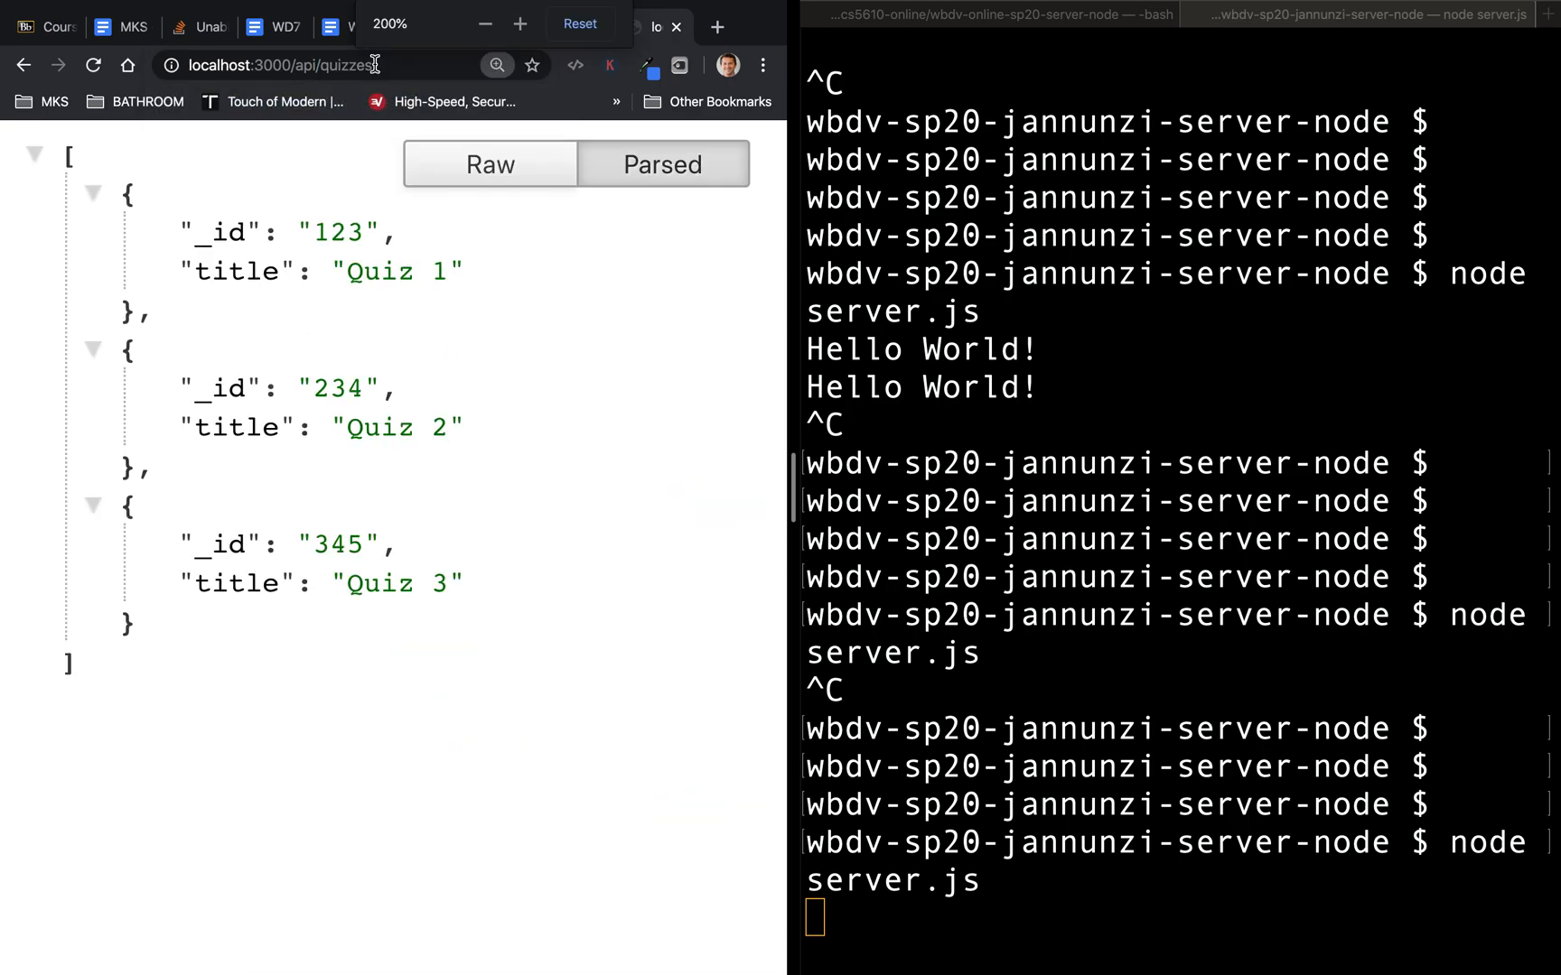
{"action": "left_click", "coordinate": [519, 23]}
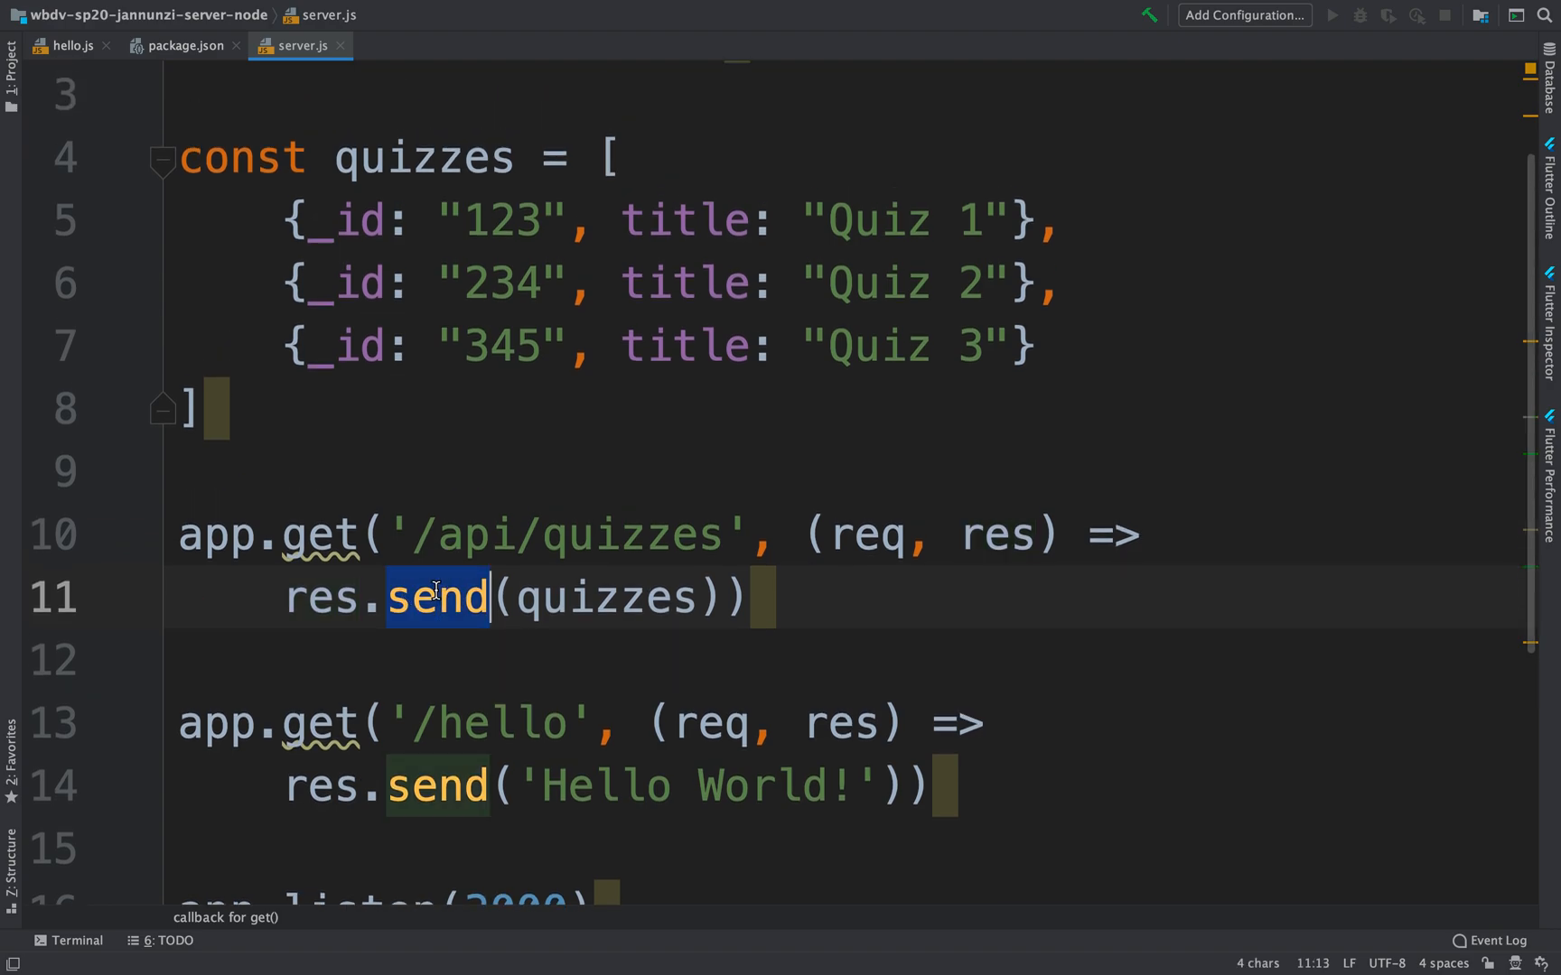
Replace res.send with res.json(quizzes) in the /api/quizzes handler
{"action": "type", "text": "json"}
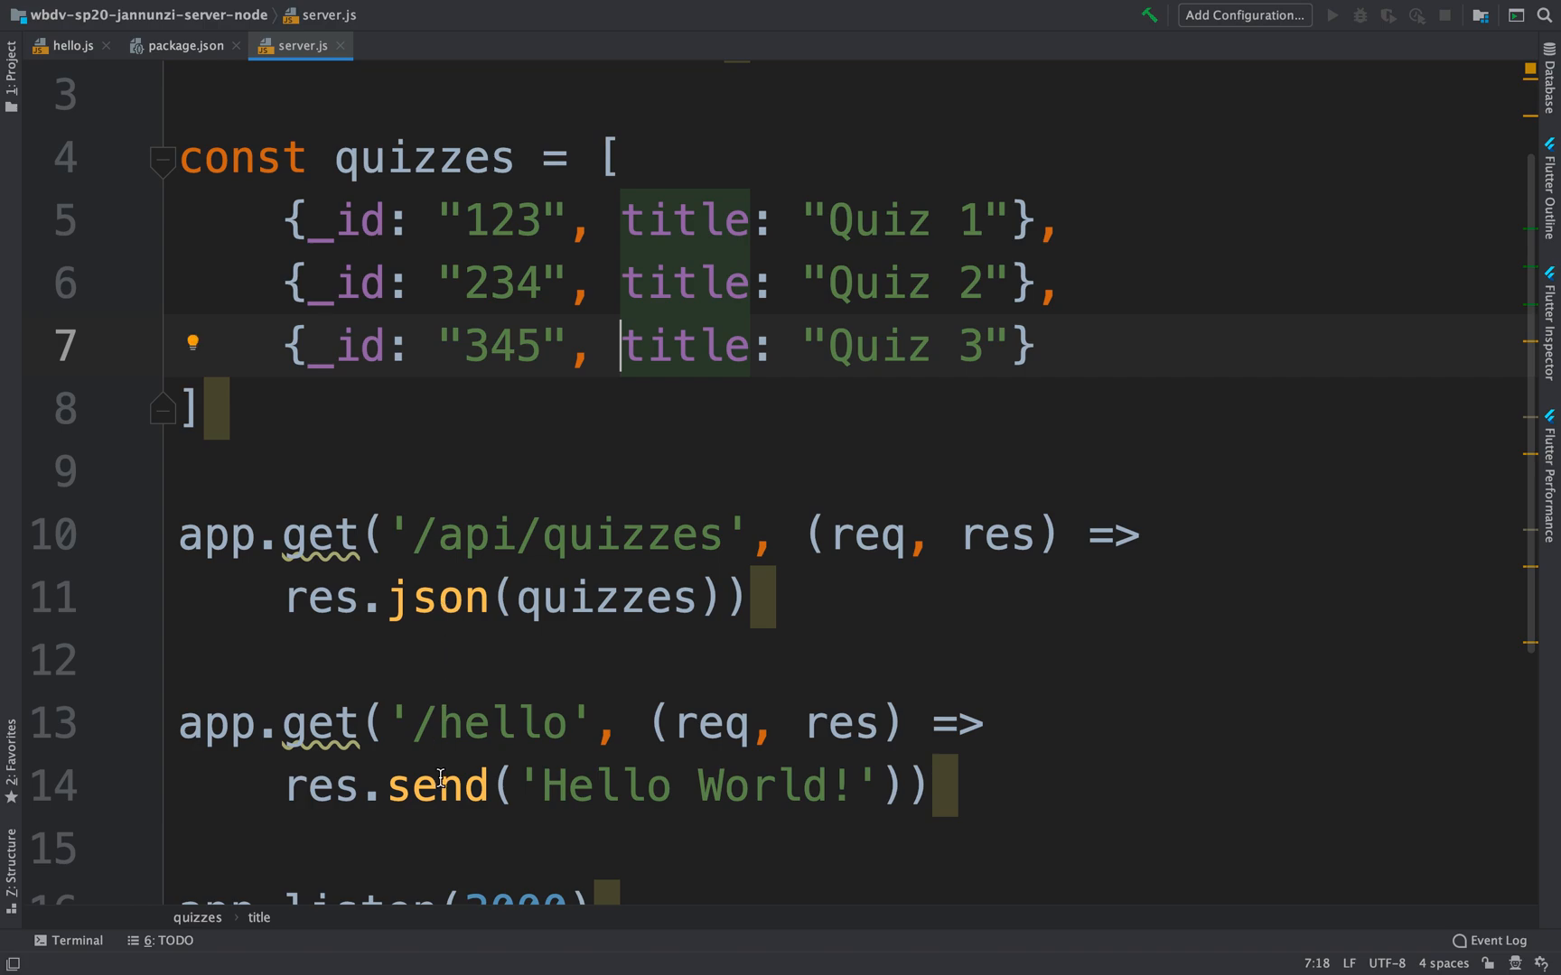
{"action": "double_click", "coordinate": [438, 598]}
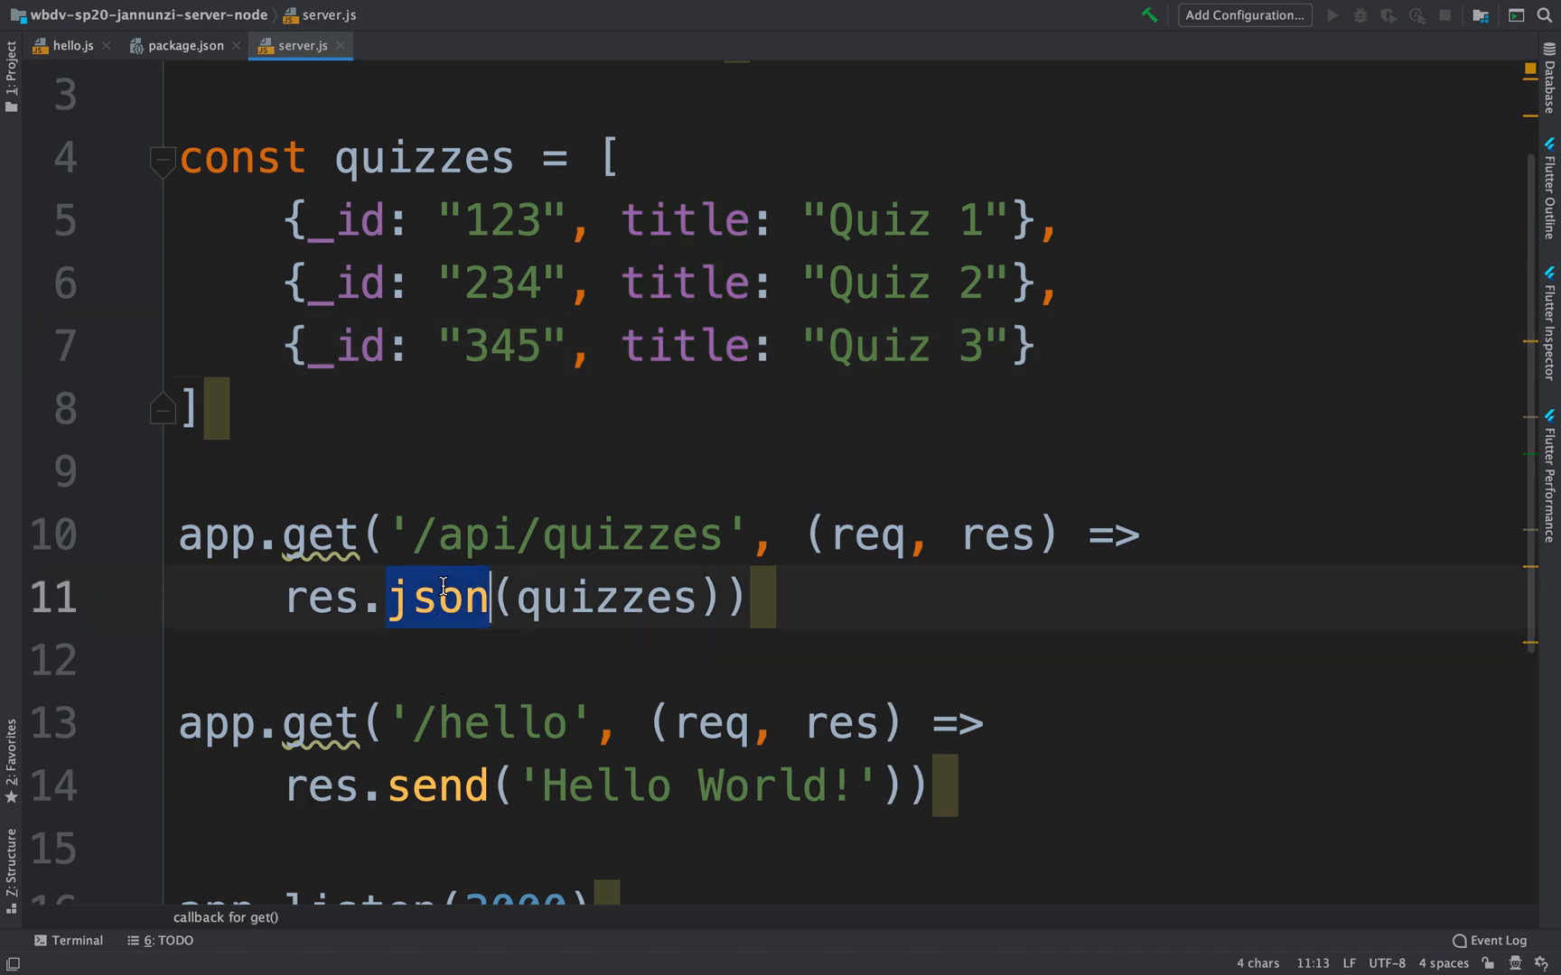